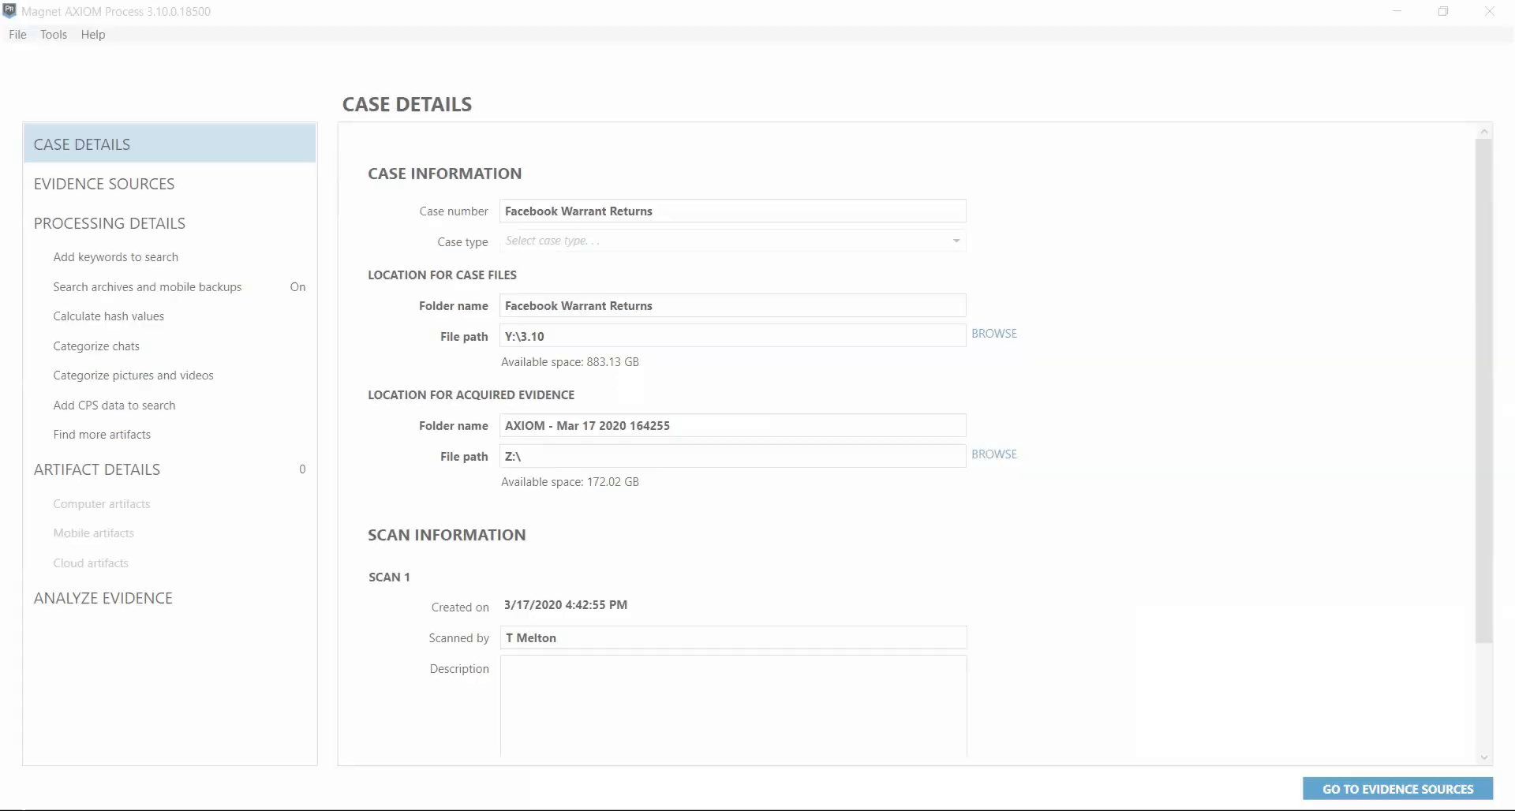
{"action": "mouse_move", "coordinate": [744, 540]}
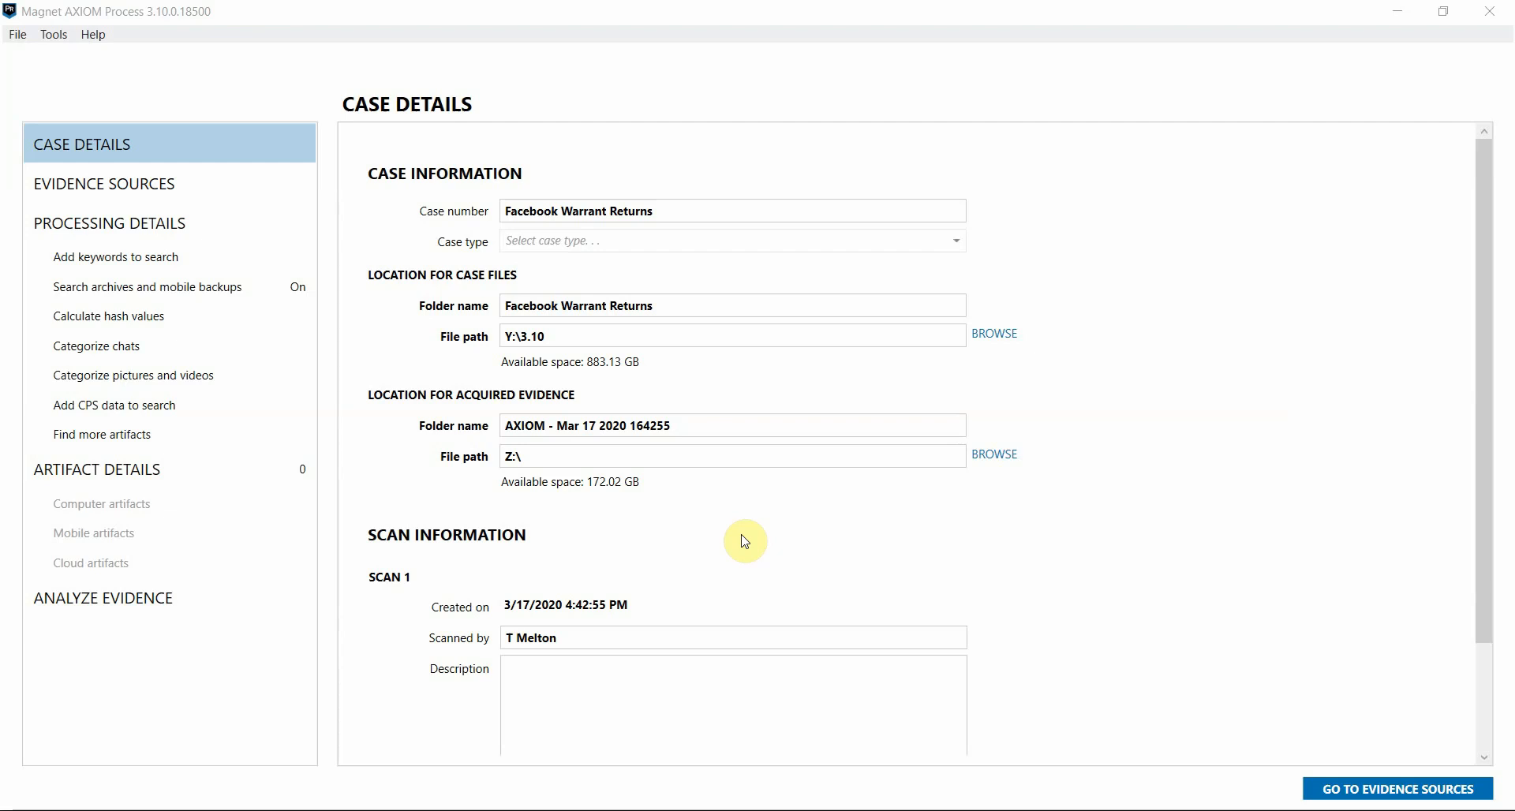
{"action": "mouse_move", "coordinate": [752, 566]}
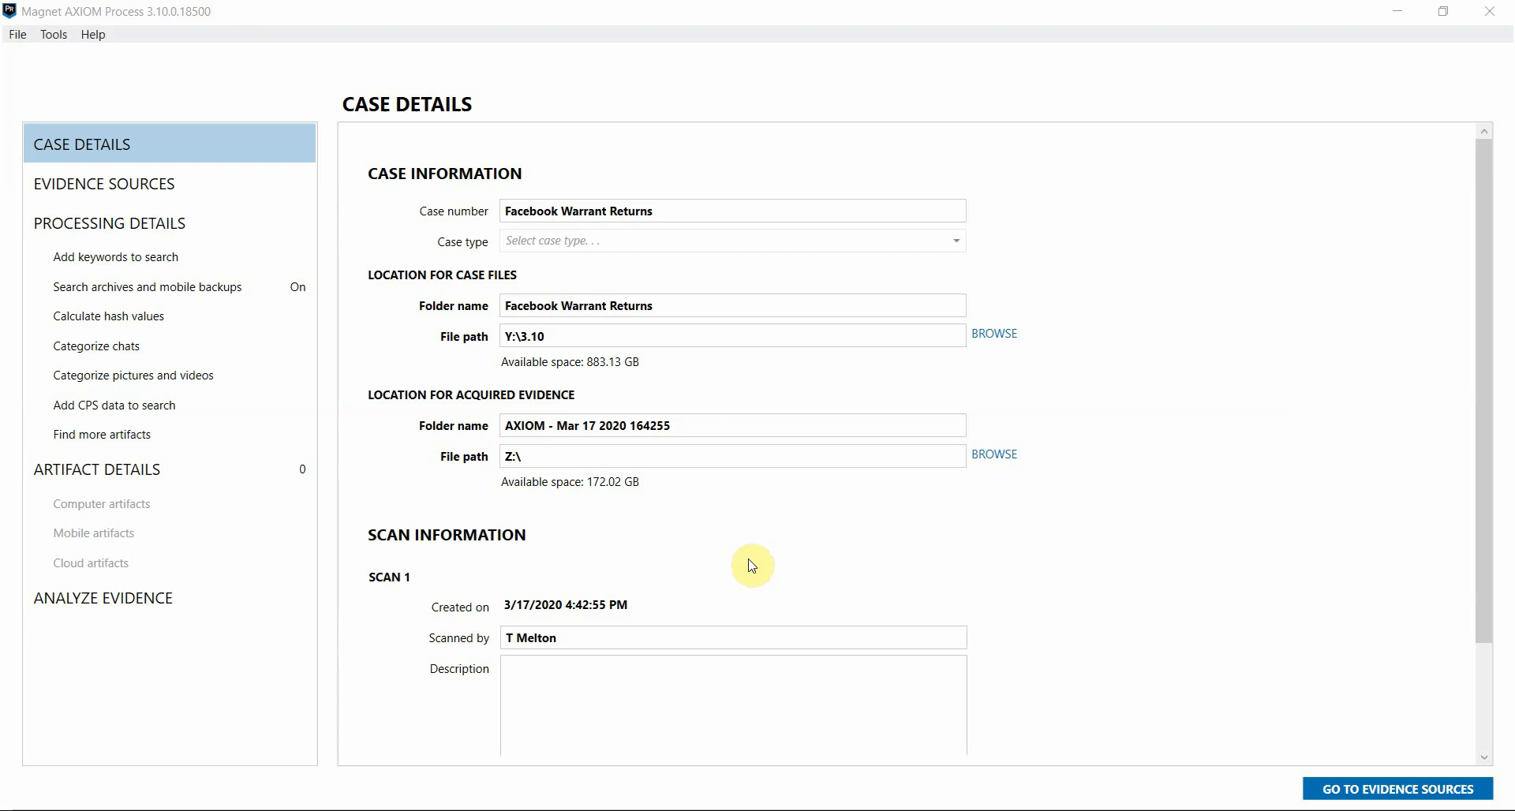
{"action": "mouse_move", "coordinate": [486, 172]}
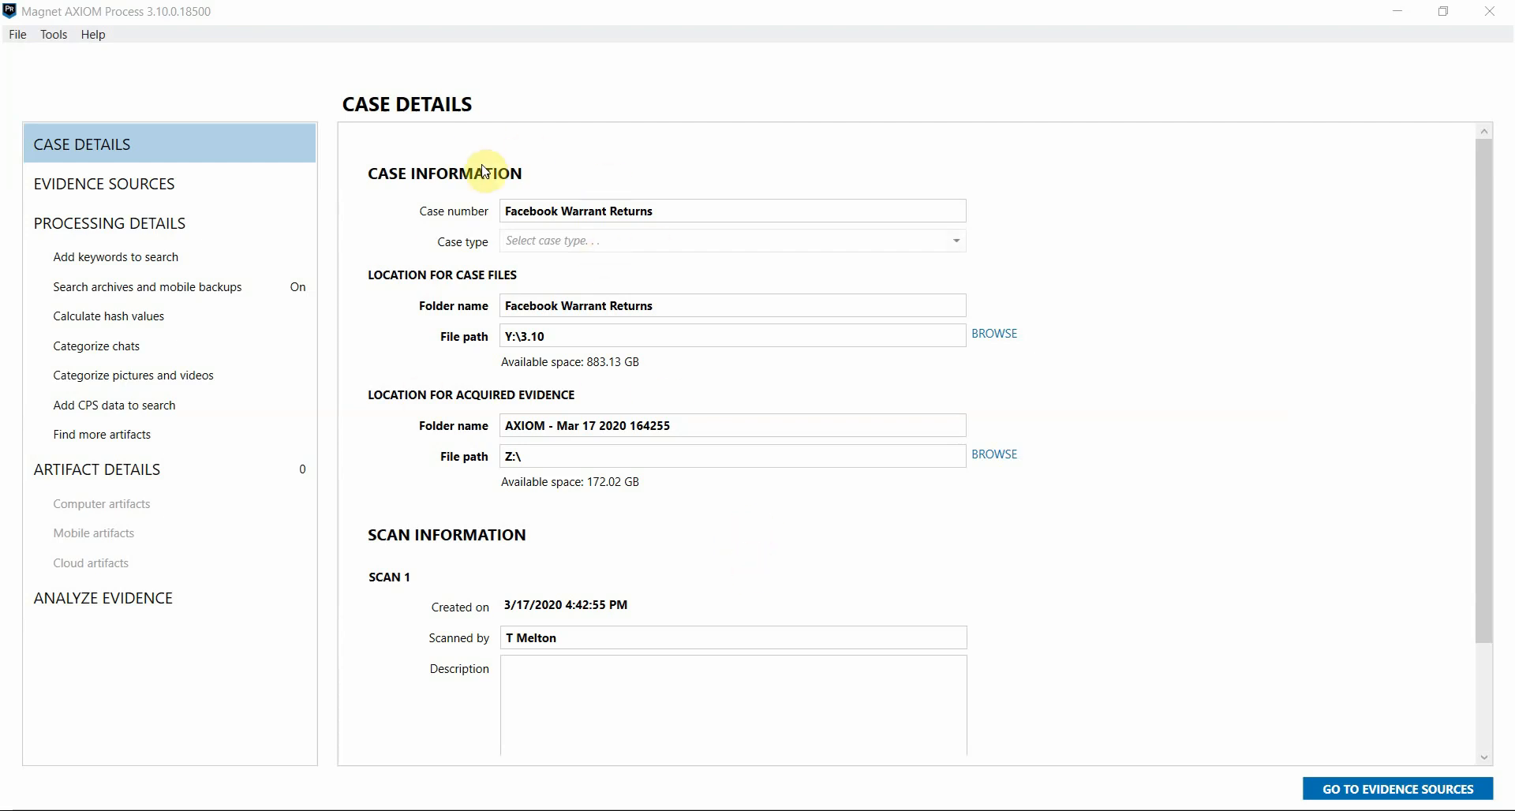
{"action": "mouse_move", "coordinate": [141, 184]}
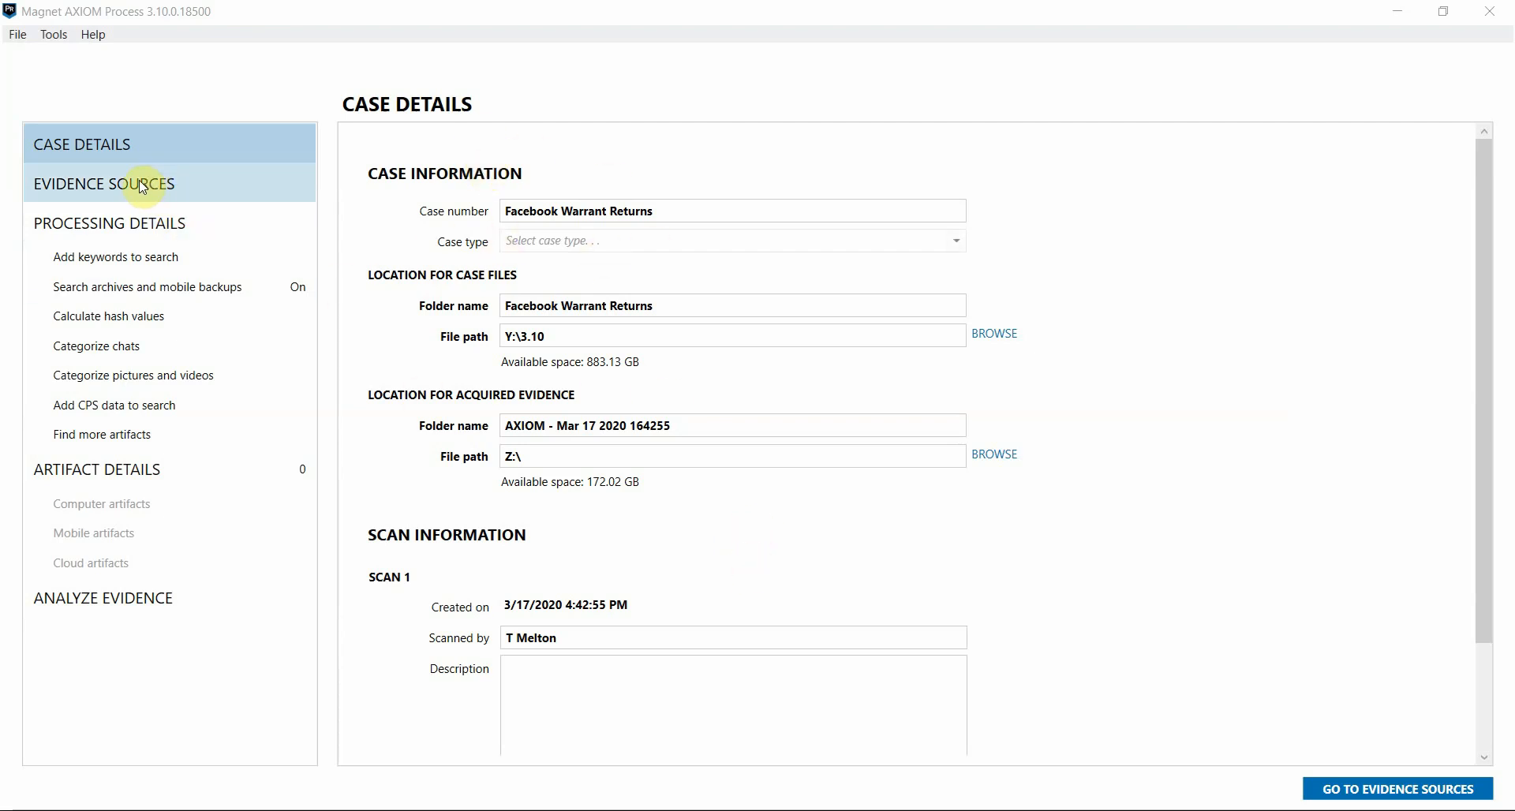
Choose Cloud, then Facebook, then Warrant Return as the new evidence source type
{"action": "left_click", "coordinate": [104, 184]}
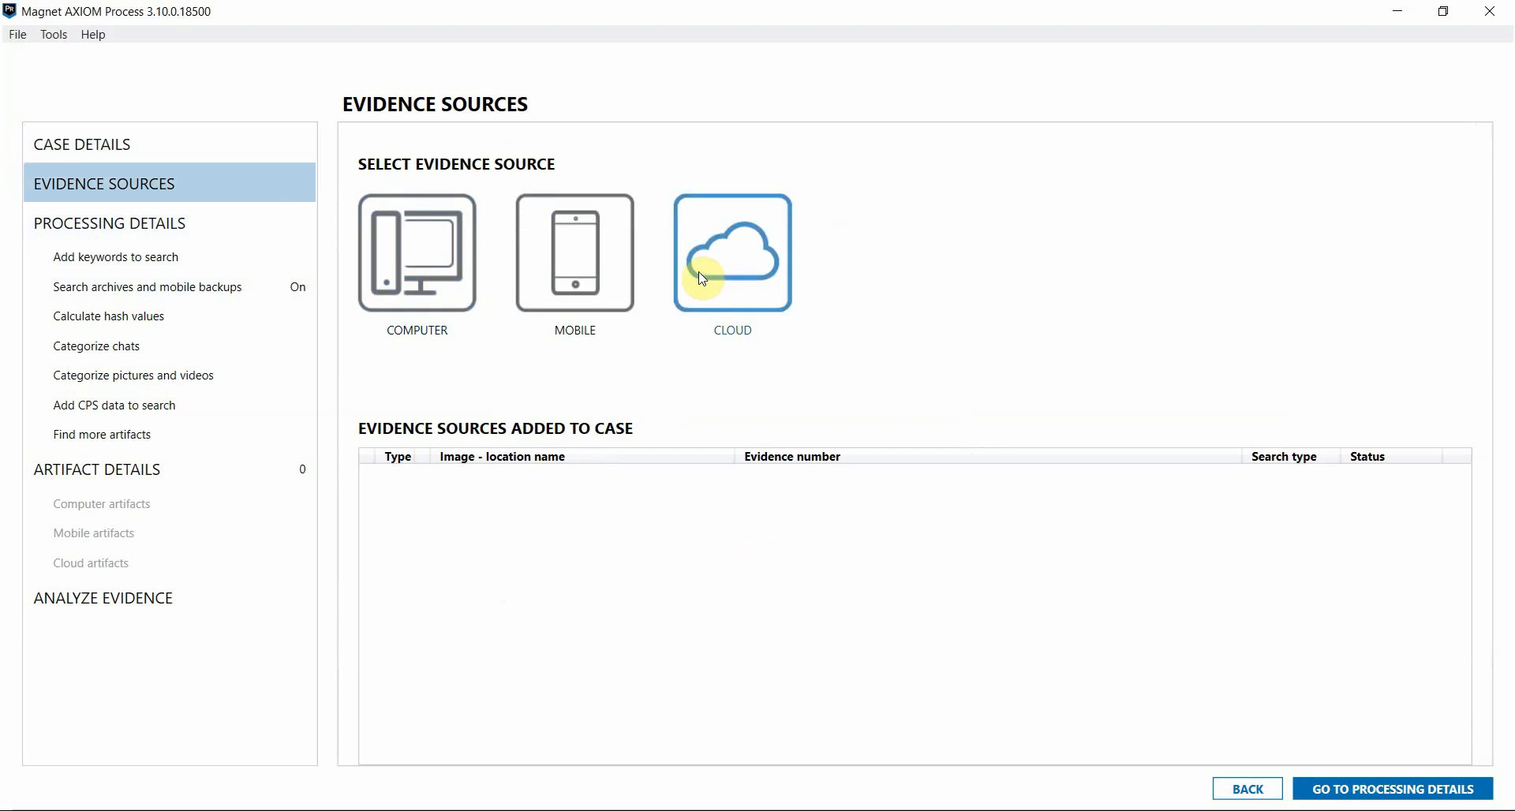
{"action": "left_click", "coordinate": [731, 254]}
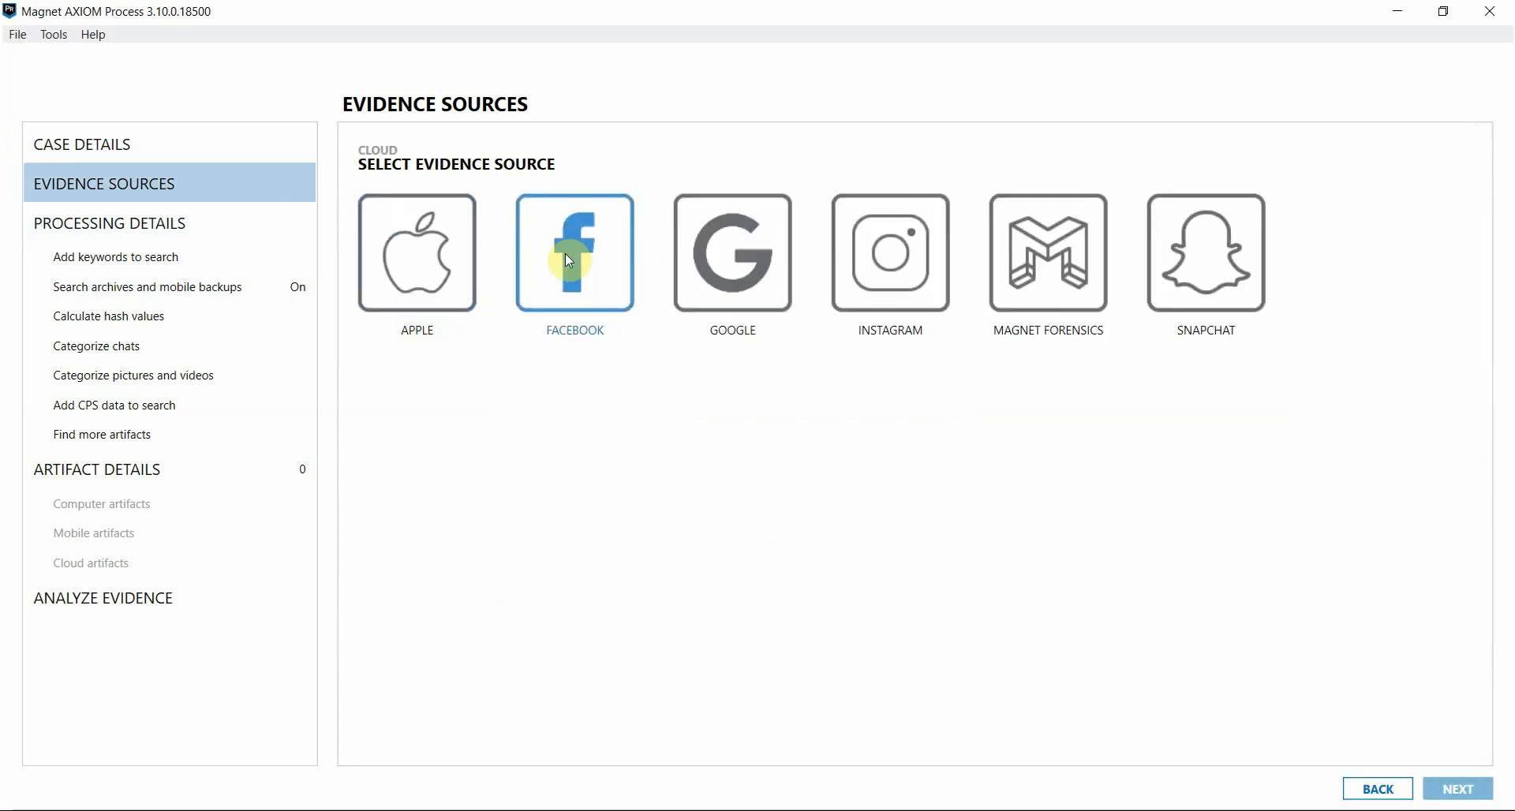
{"action": "left_click", "coordinate": [573, 253]}
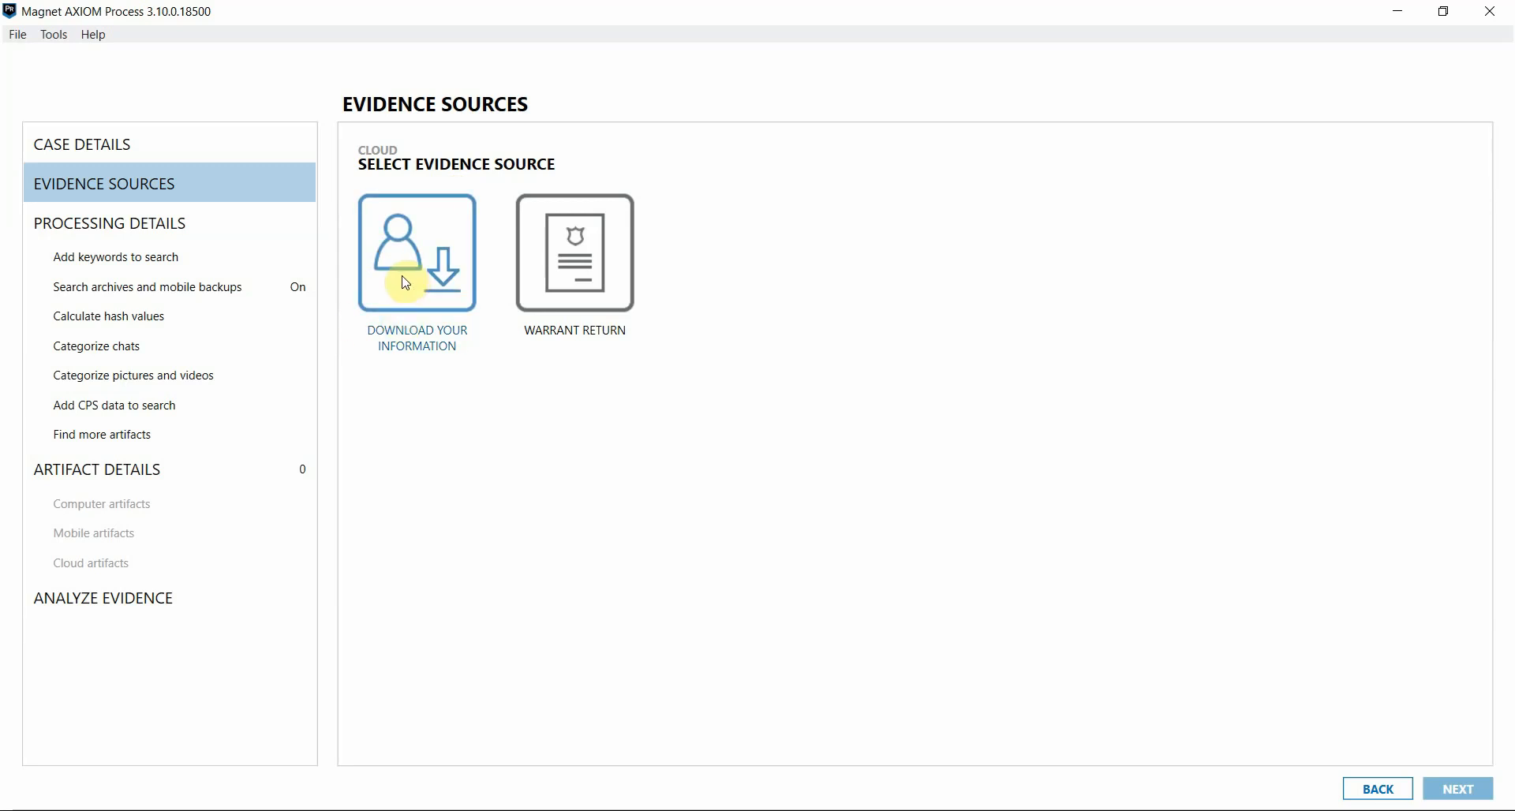
{"action": "left_click", "coordinate": [573, 254]}
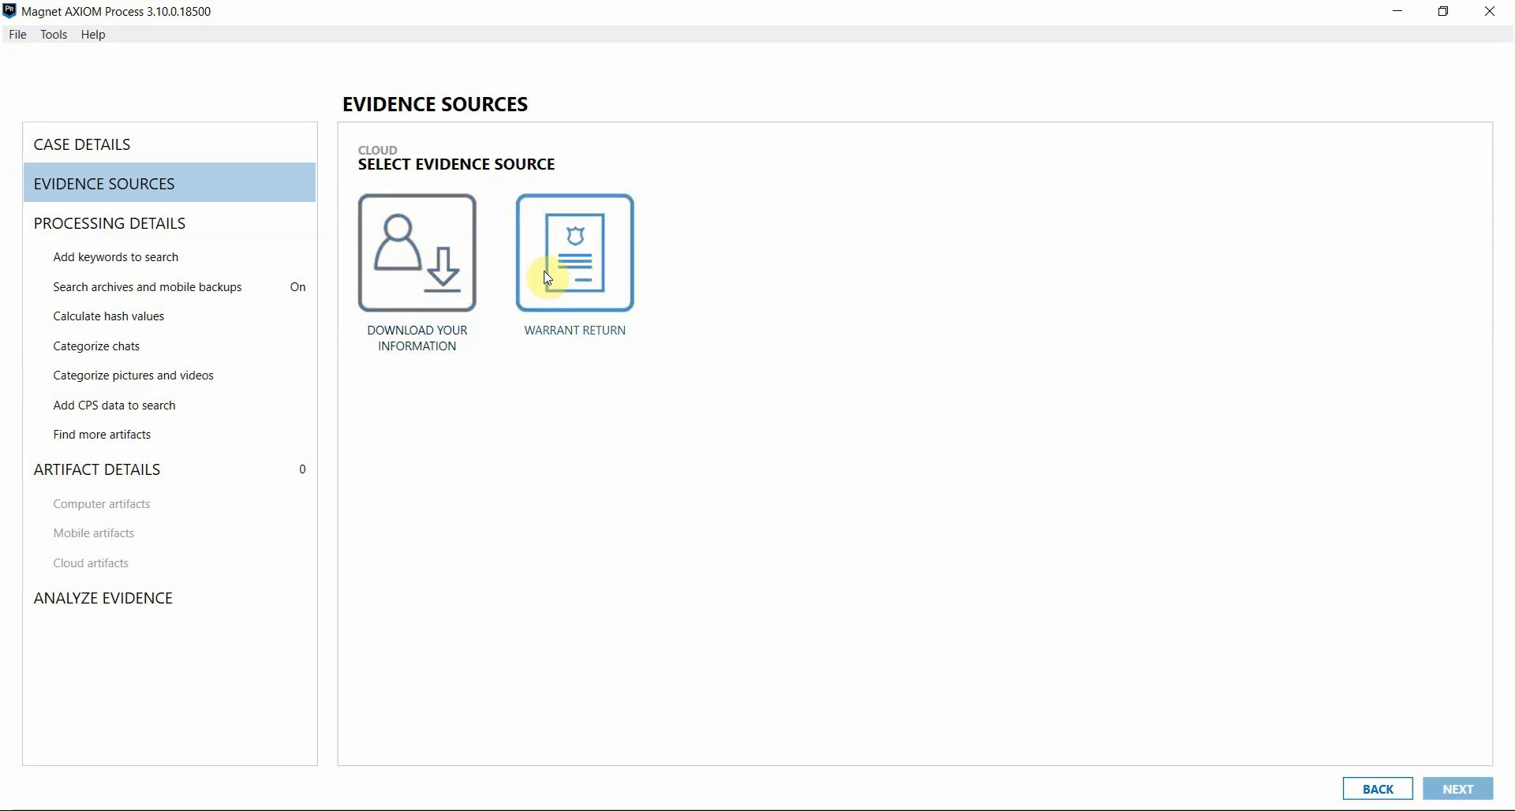
{"action": "left_click", "coordinate": [573, 254]}
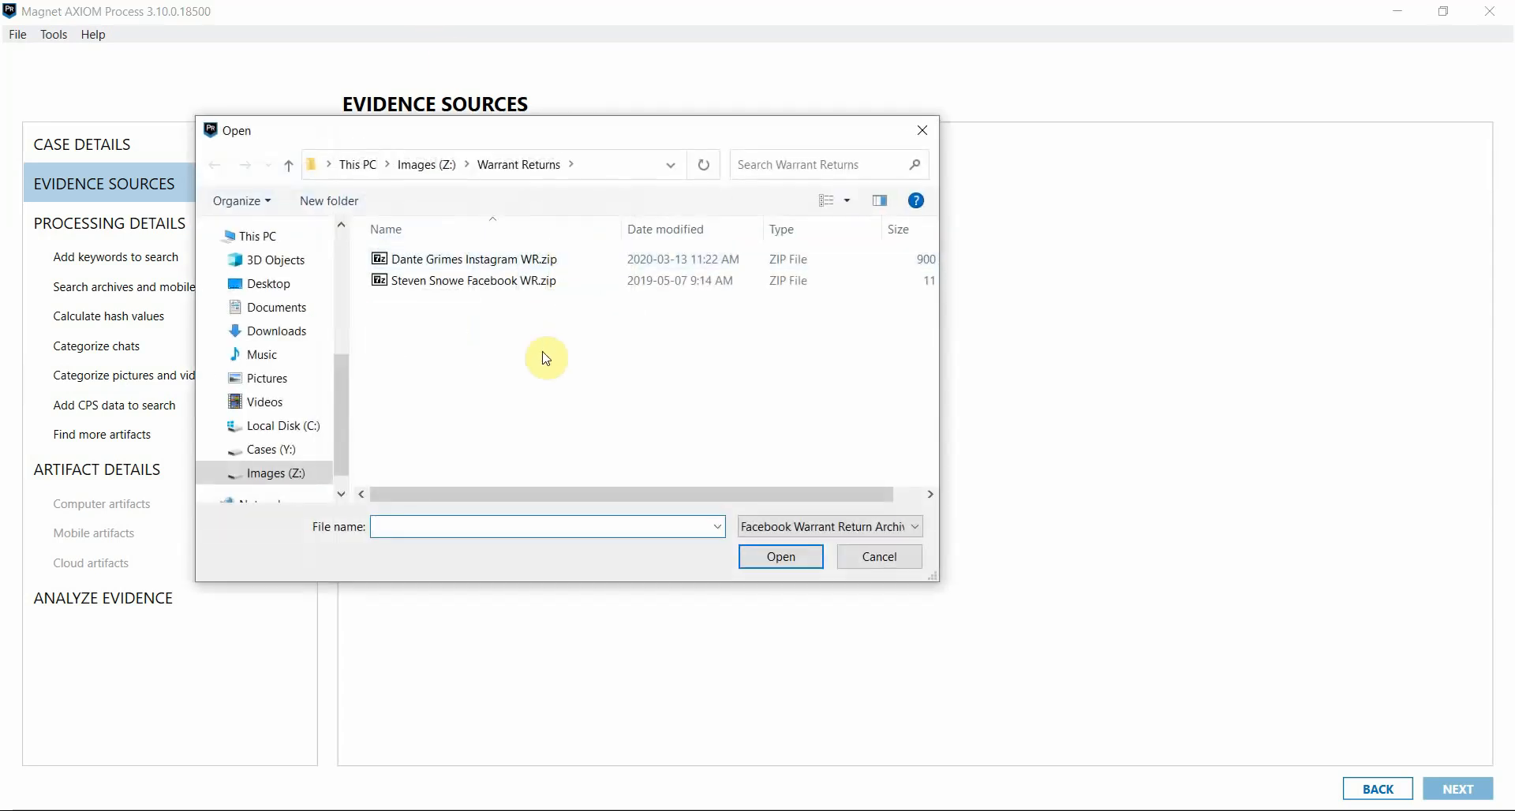
Load the Facebook WR.zip archive as an evidence source for the case
{"action": "left_click", "coordinate": [473, 280]}
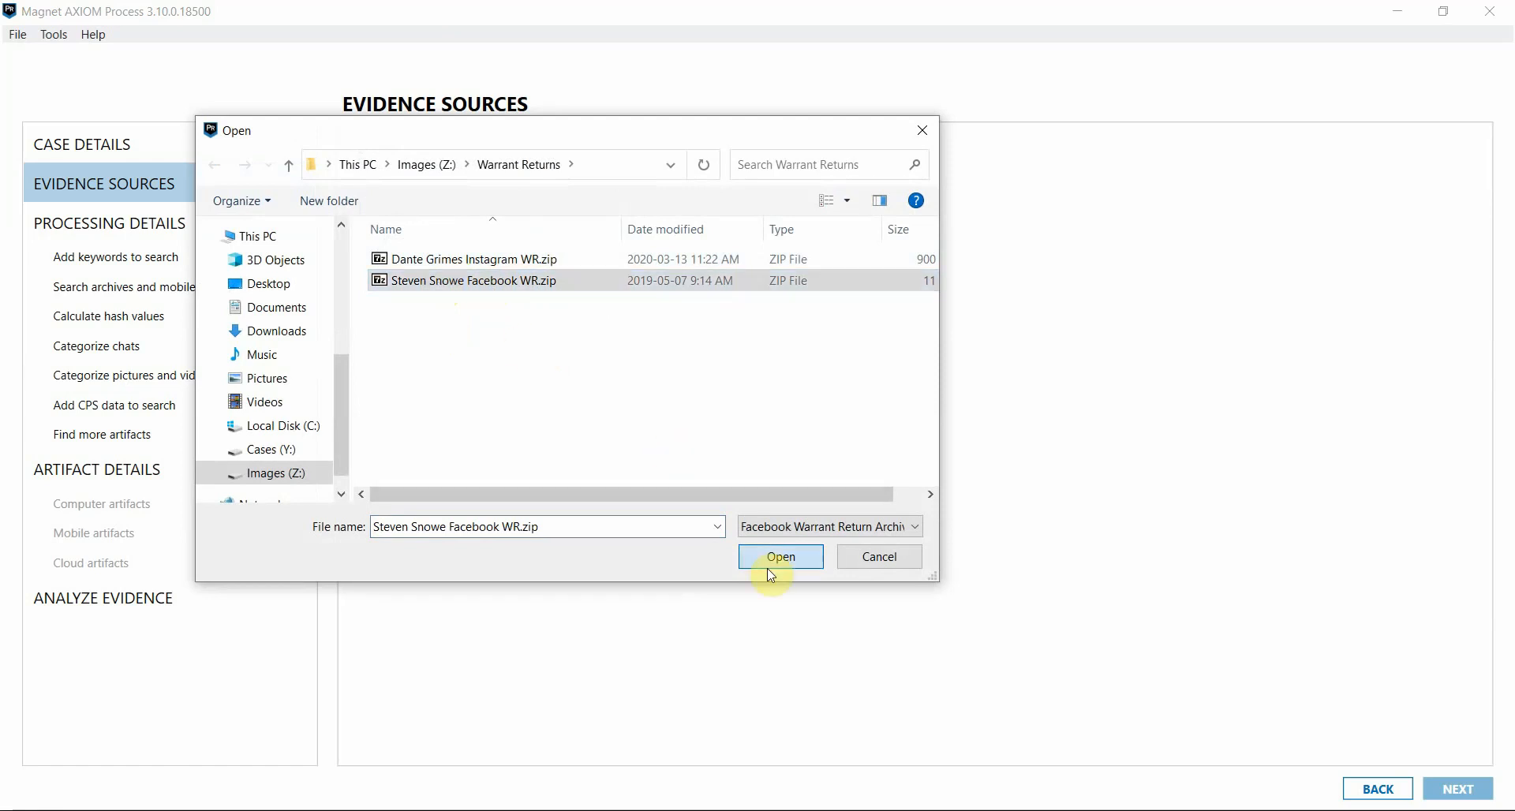
{"action": "left_click", "coordinate": [780, 556]}
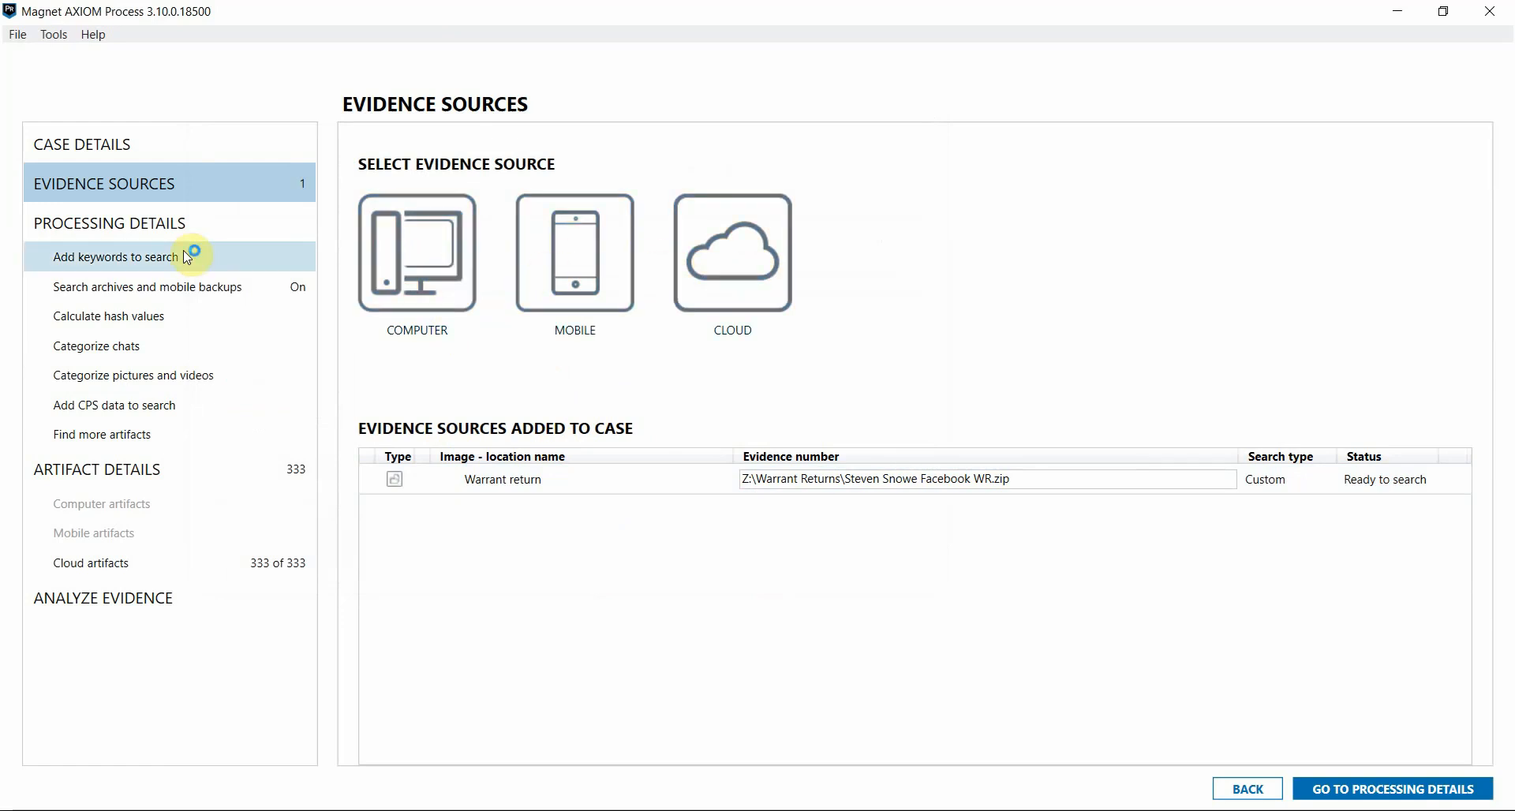
{"action": "mouse_move", "coordinate": [113, 405]}
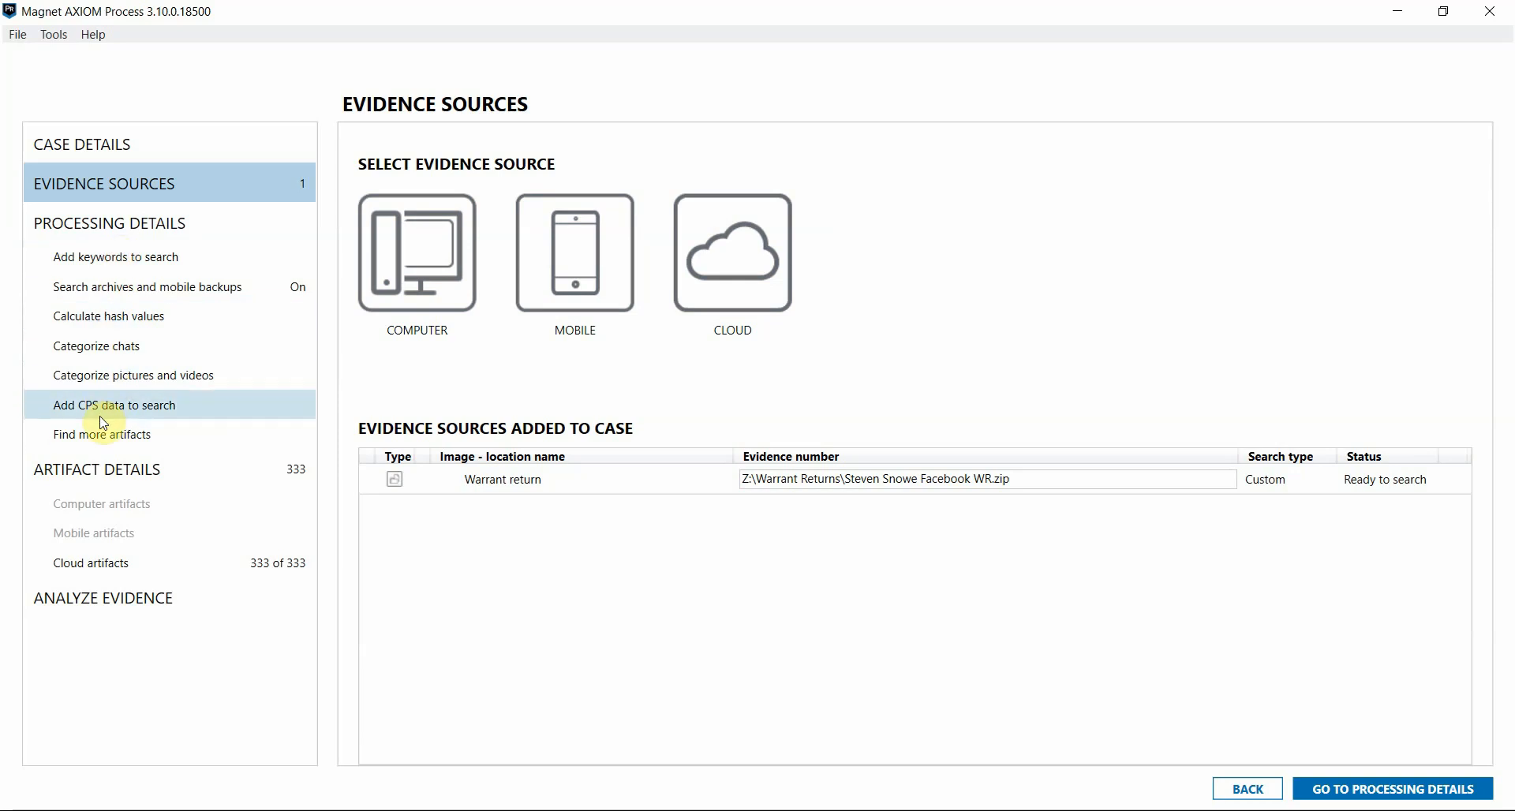
{"action": "mouse_move", "coordinate": [115, 257]}
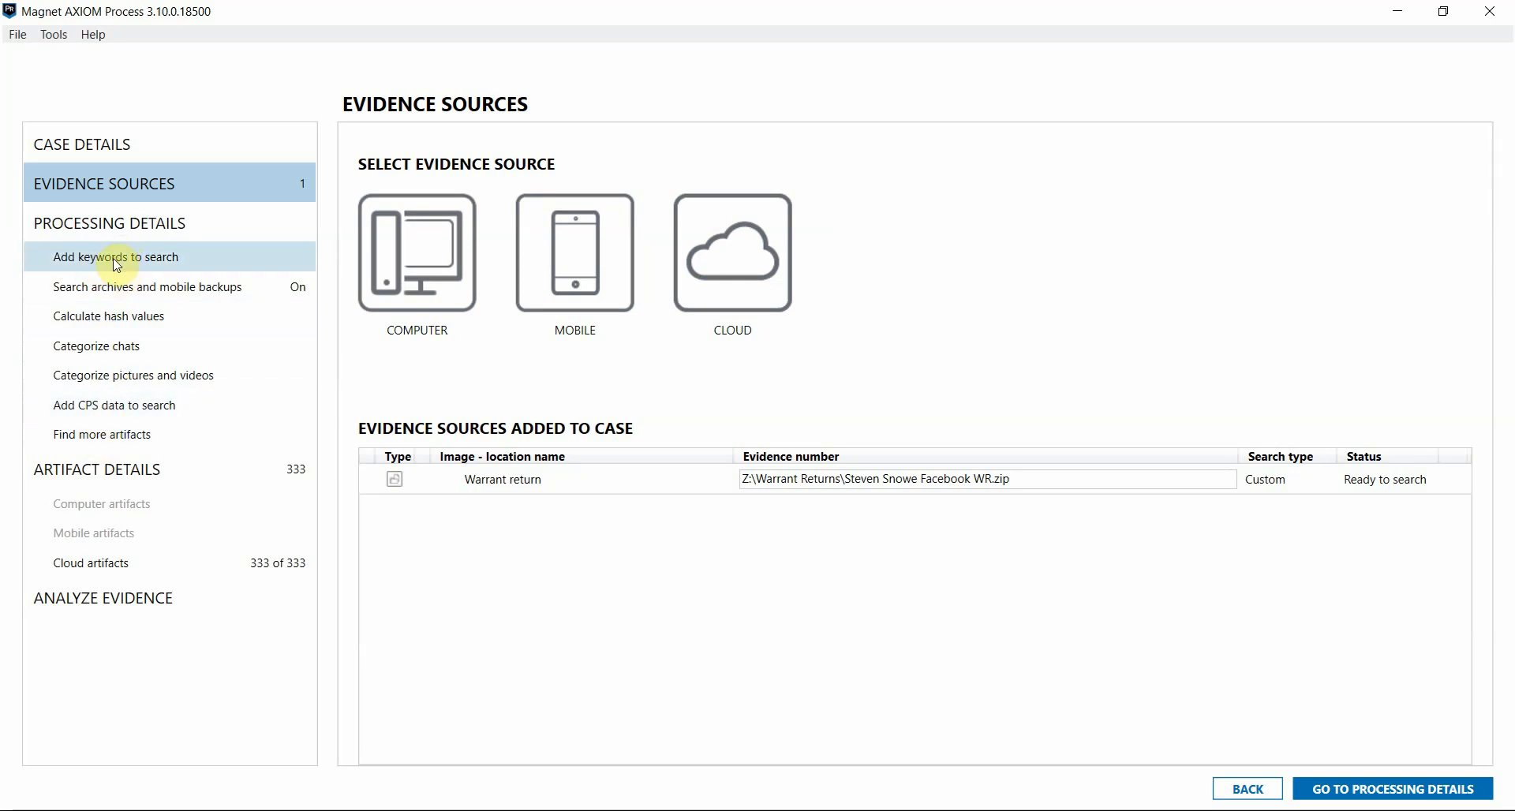
{"action": "mouse_move", "coordinate": [125, 374]}
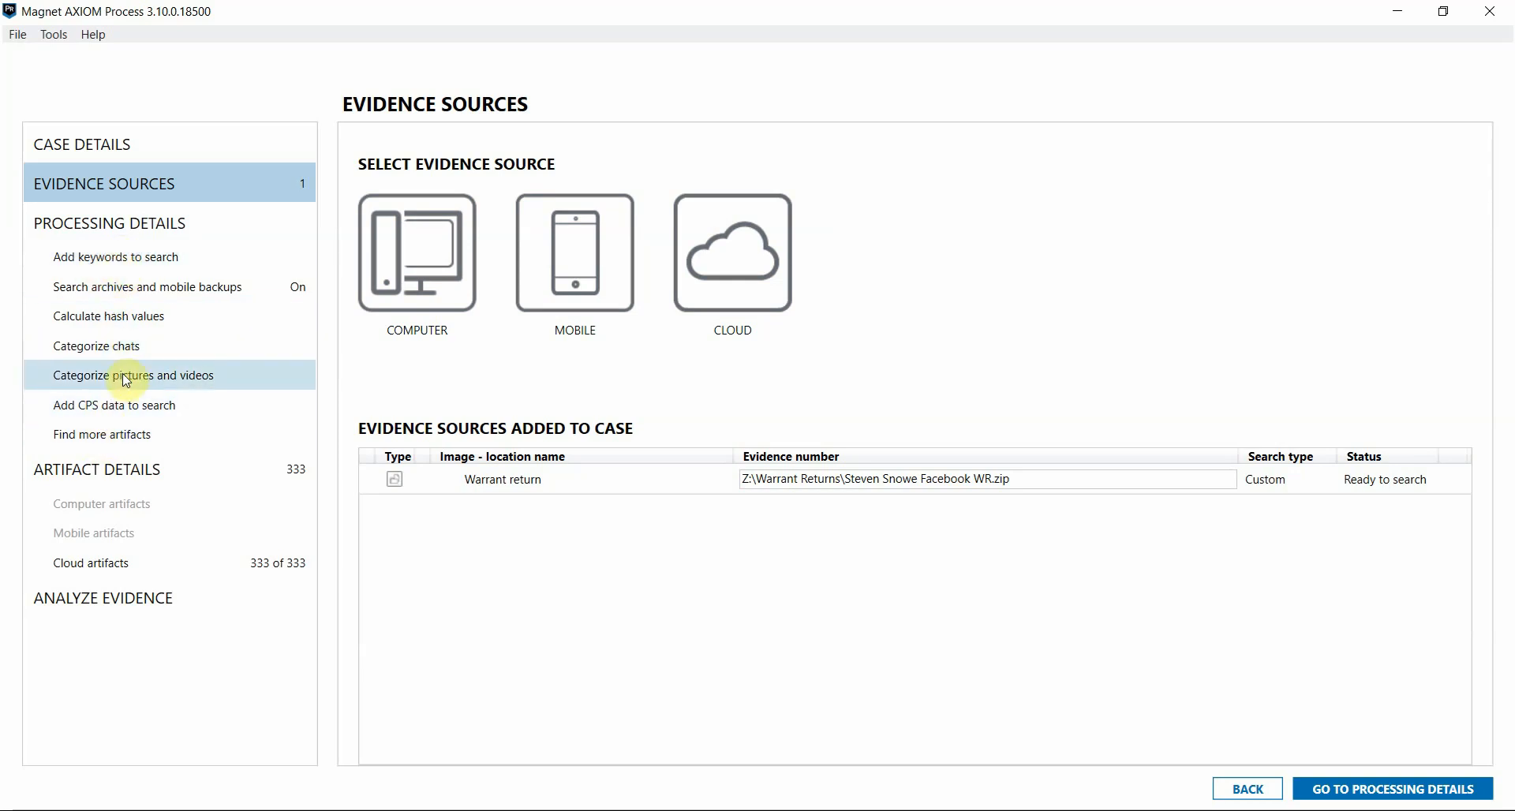
{"action": "mouse_move", "coordinate": [440, 500]}
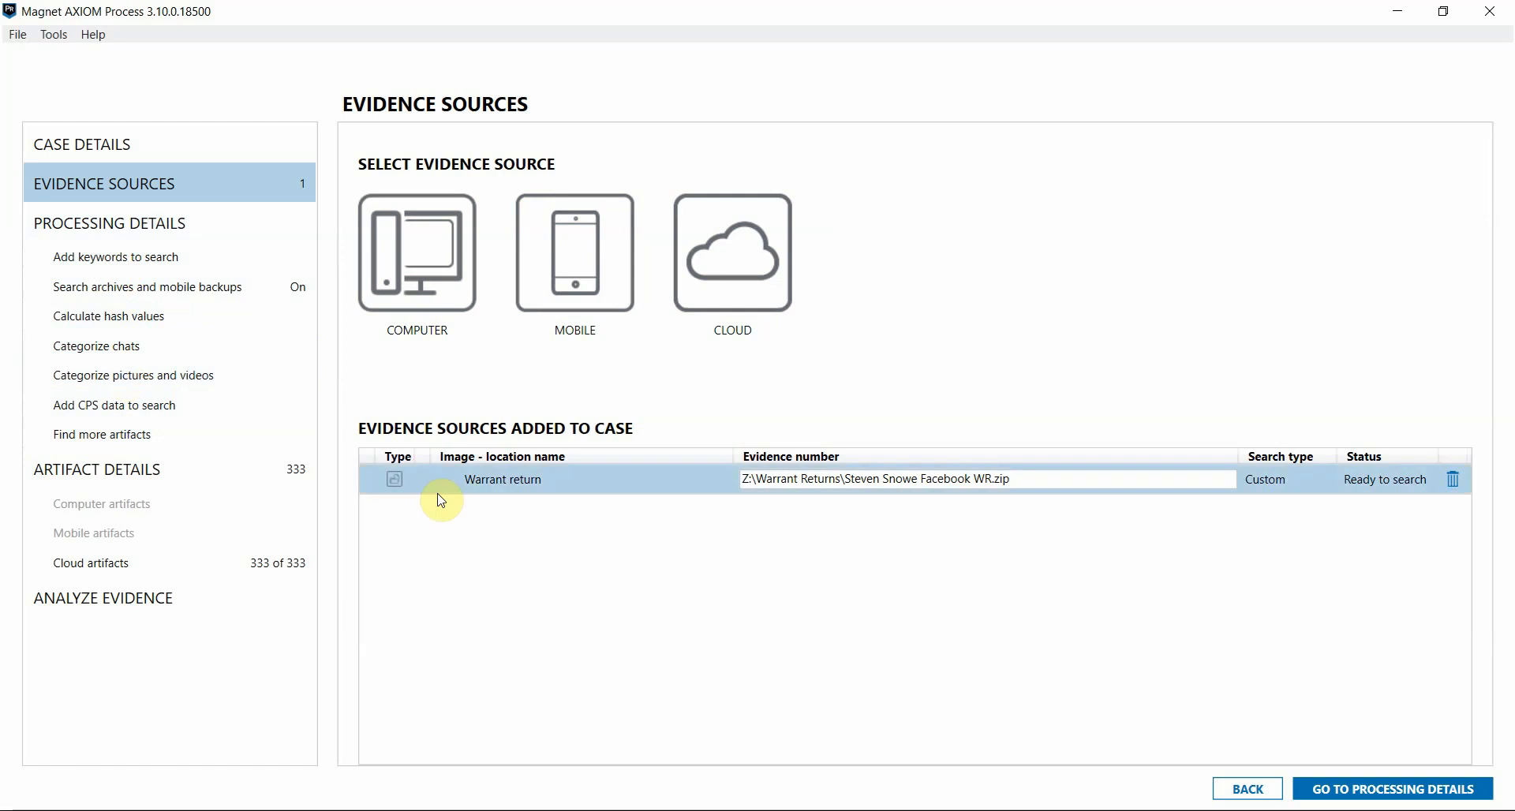
Browse Cloud artifacts: Facebook Friends, Friend Requests, then the 20 Messenger Messages
{"action": "left_click", "coordinate": [1392, 789]}
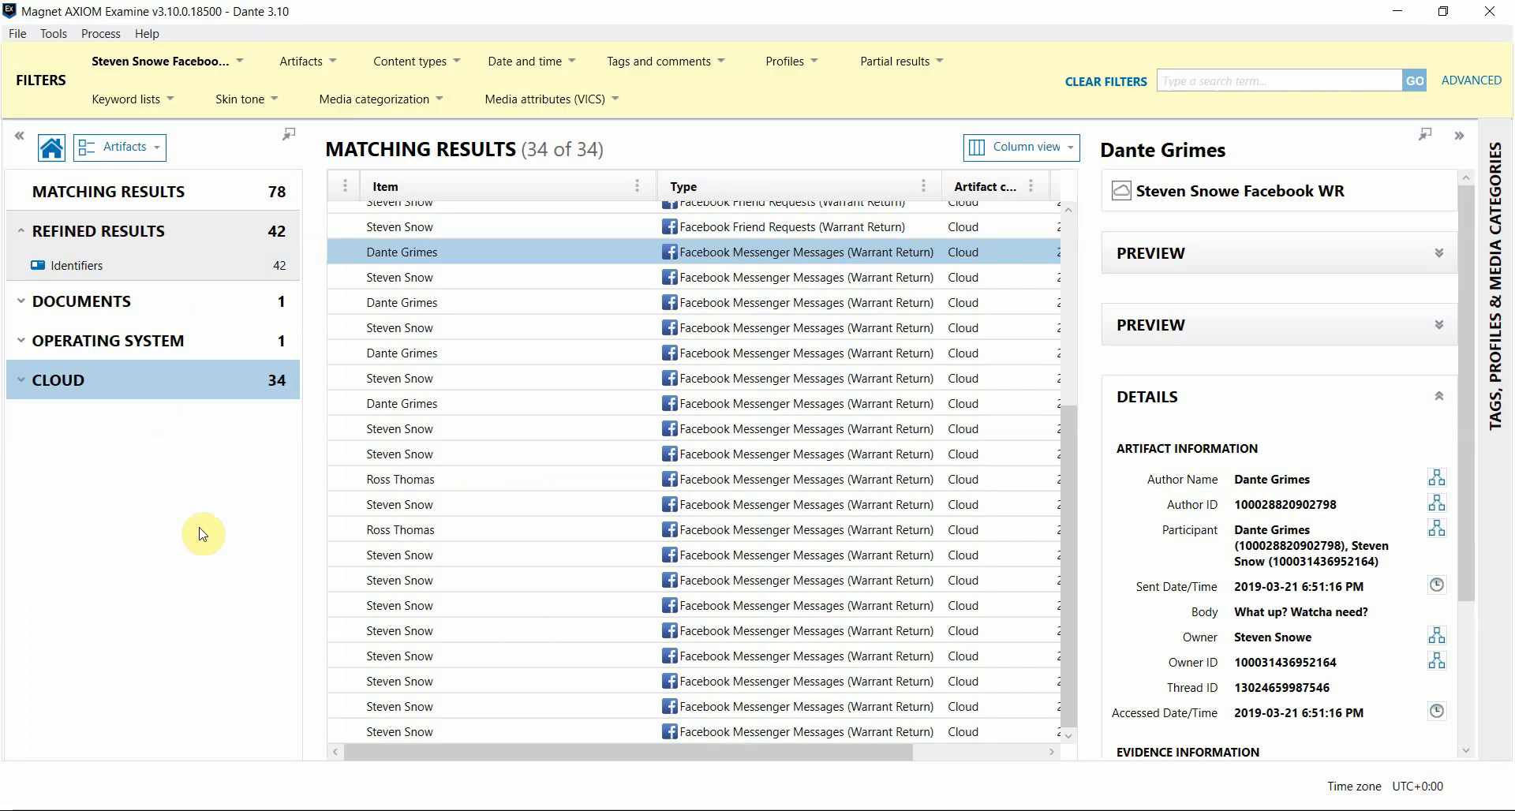
{"action": "mouse_move", "coordinate": [232, 514]}
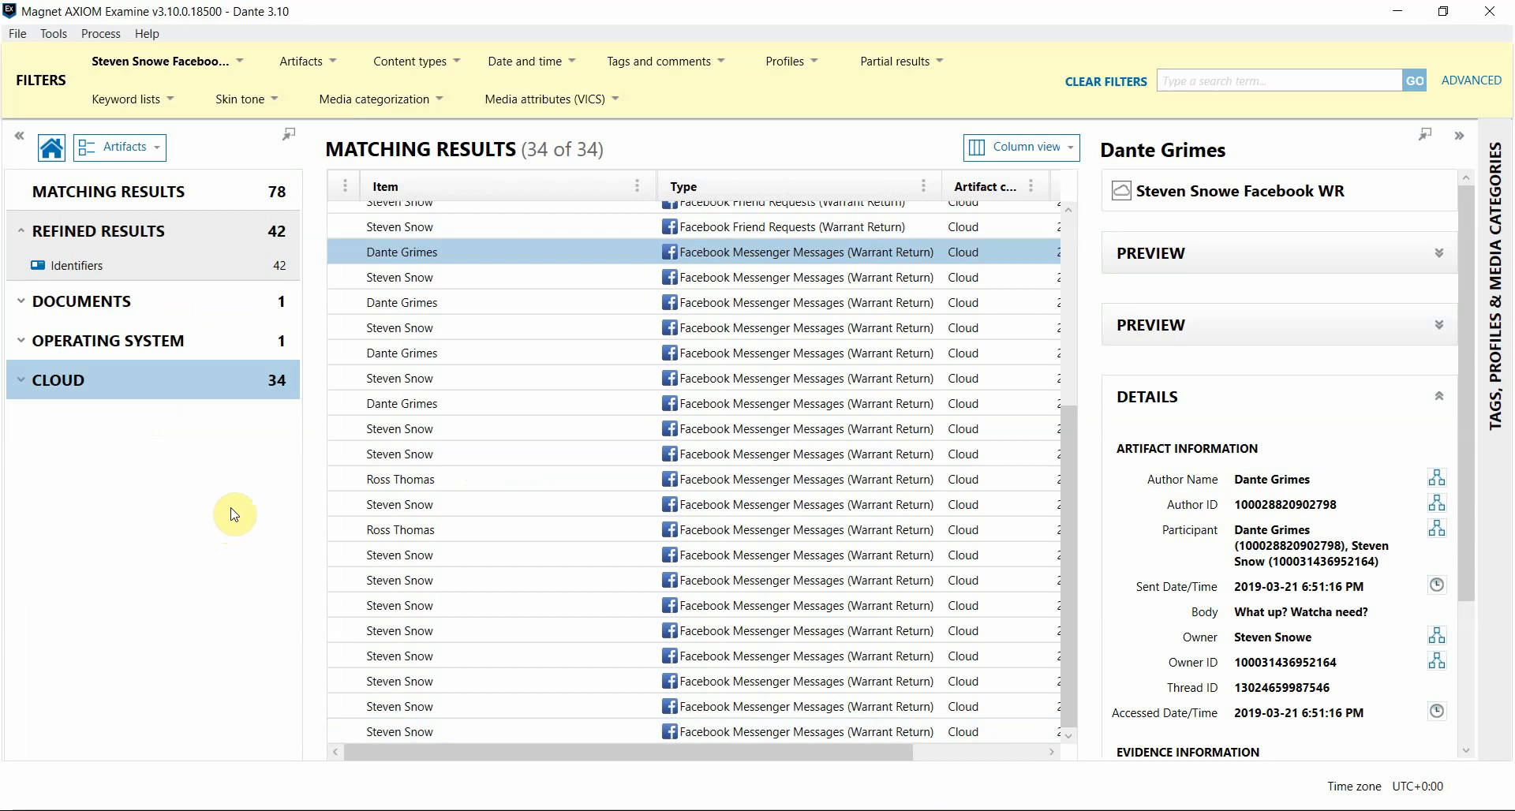
{"action": "mouse_move", "coordinate": [86, 446]}
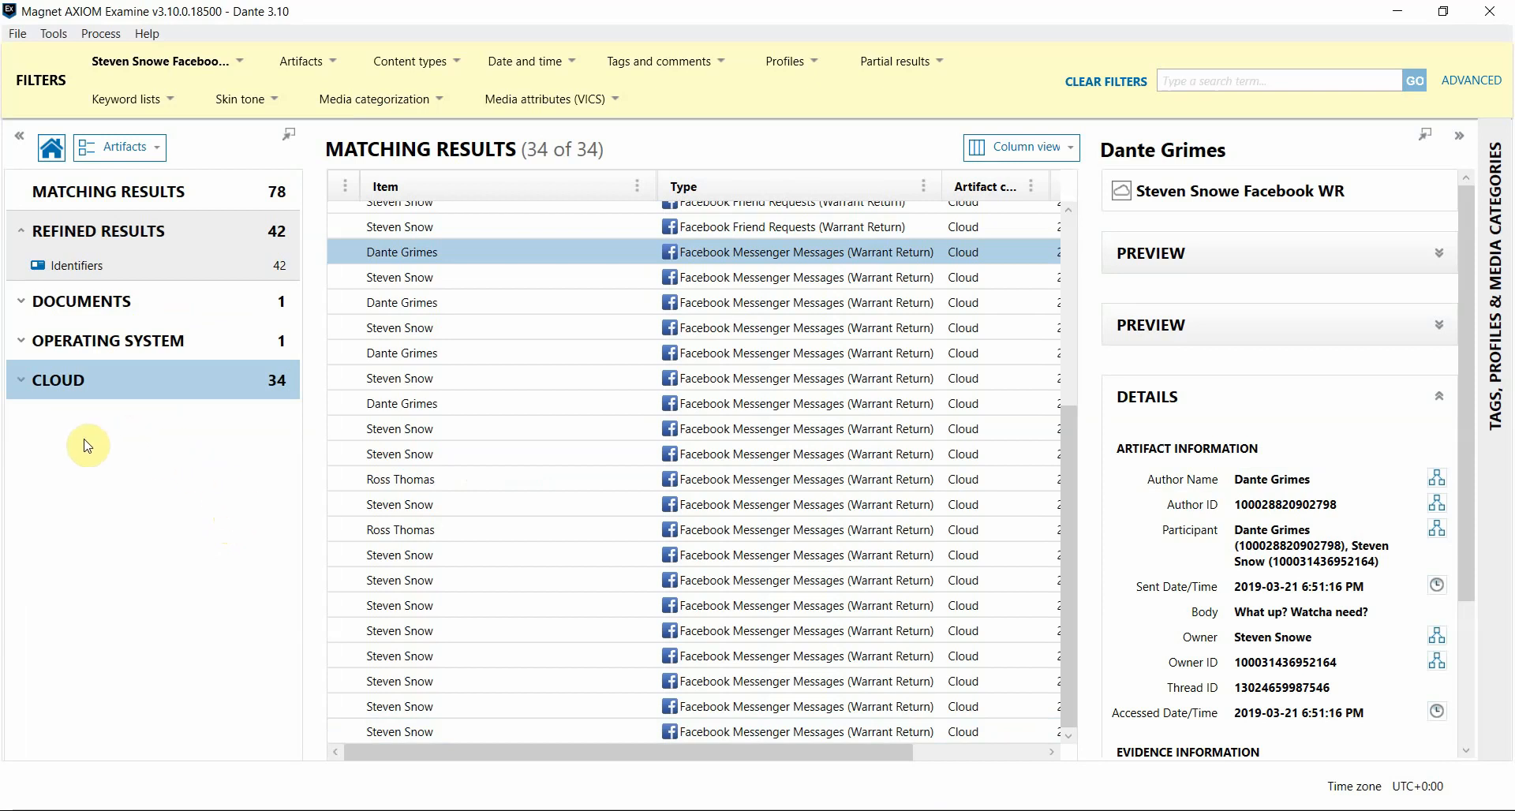
{"action": "left_click", "coordinate": [19, 379]}
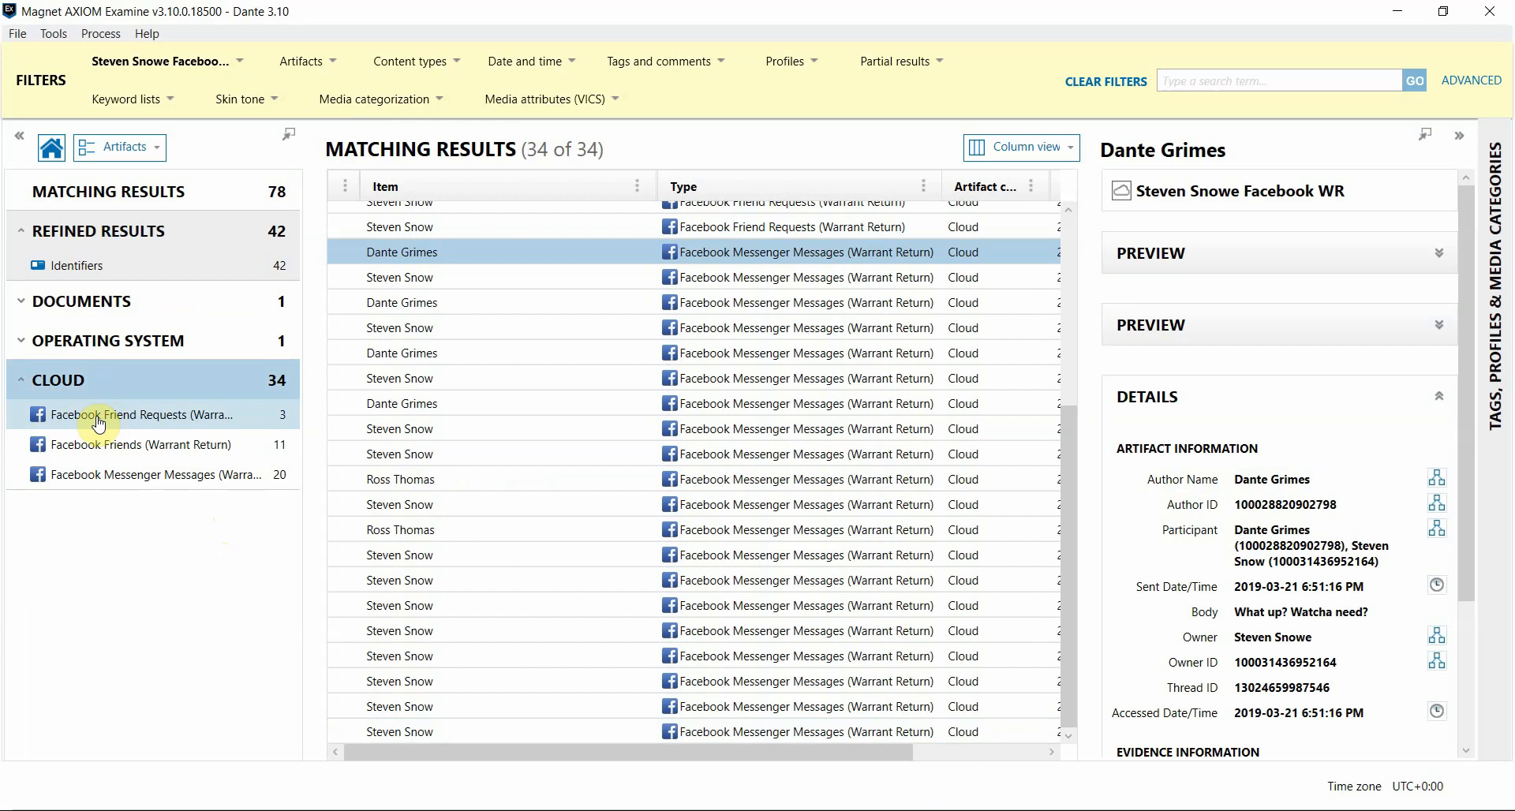
{"action": "left_click", "coordinate": [152, 445]}
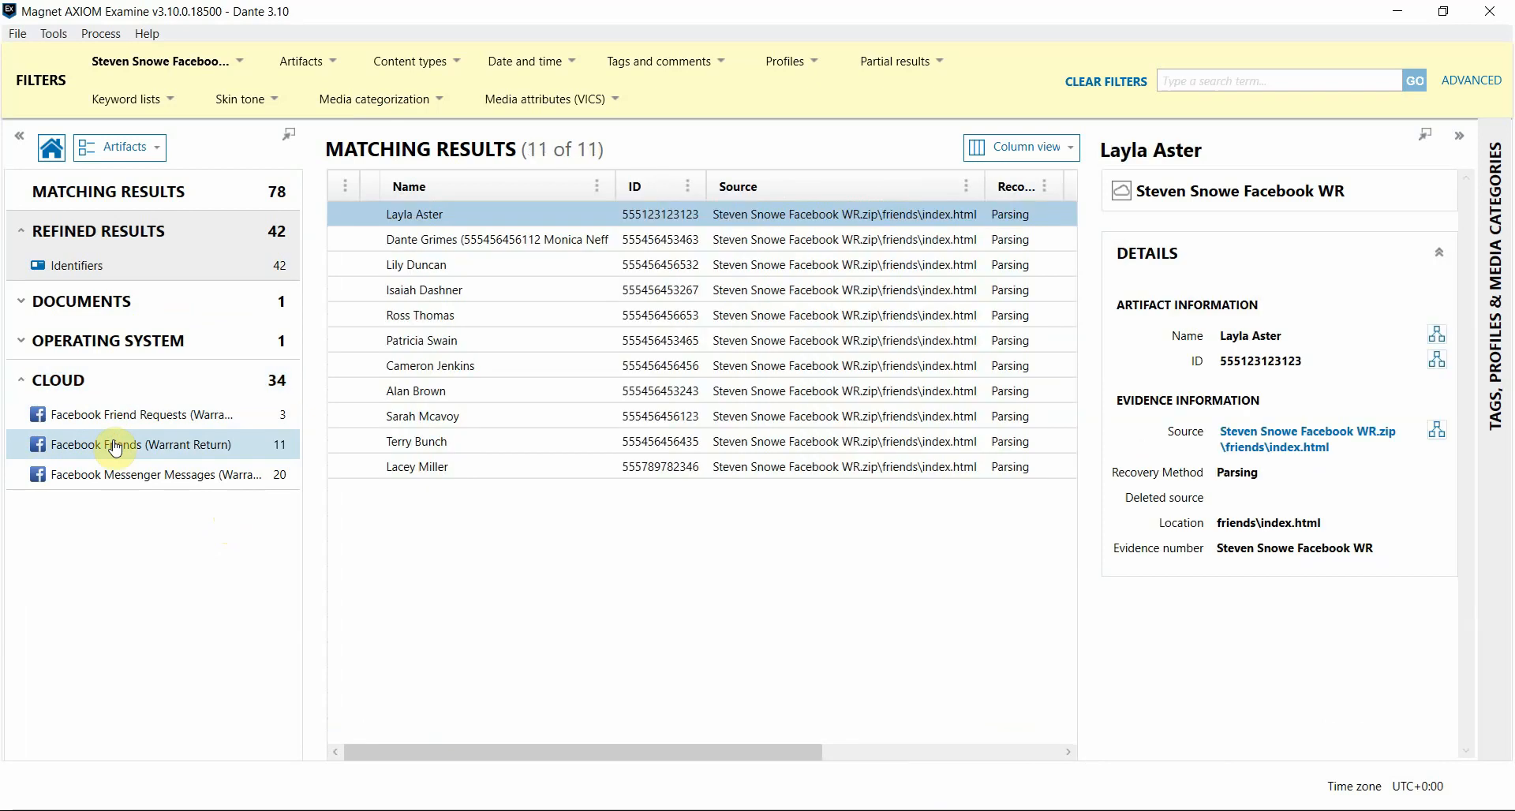
{"action": "left_click", "coordinate": [145, 415]}
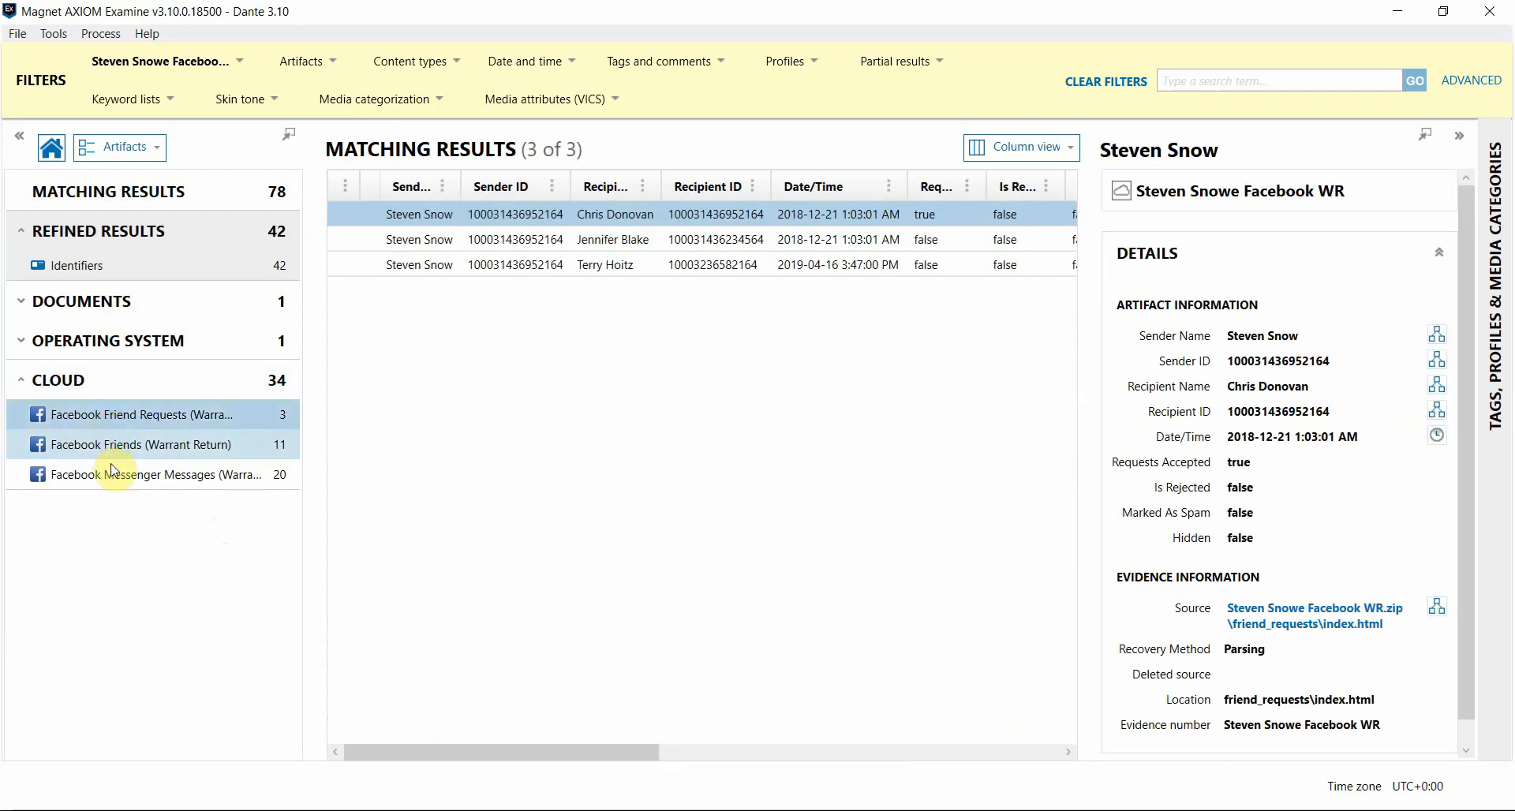
{"action": "left_click", "coordinate": [155, 474]}
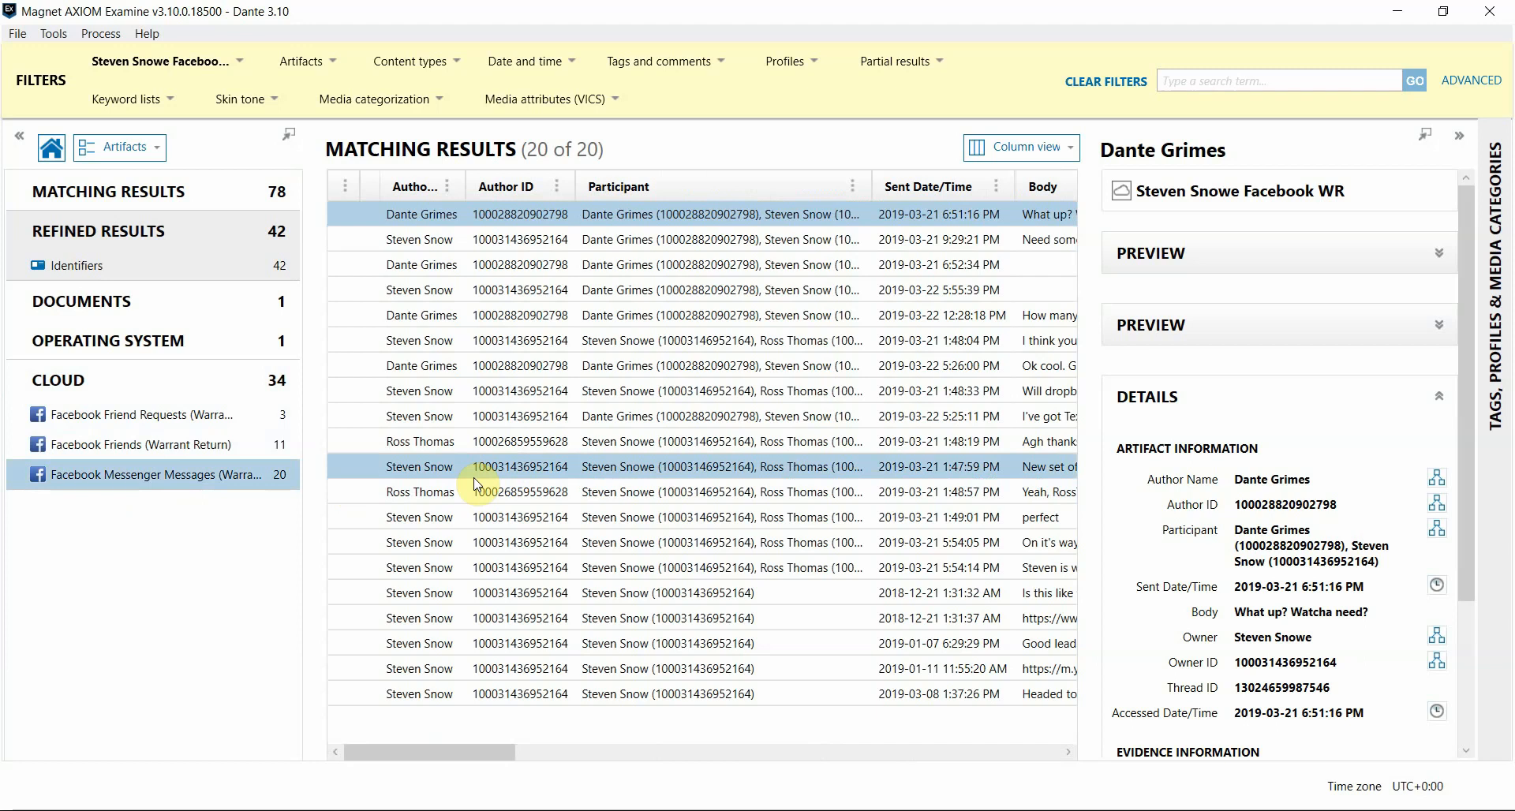
{"action": "left_click", "coordinate": [421, 314]}
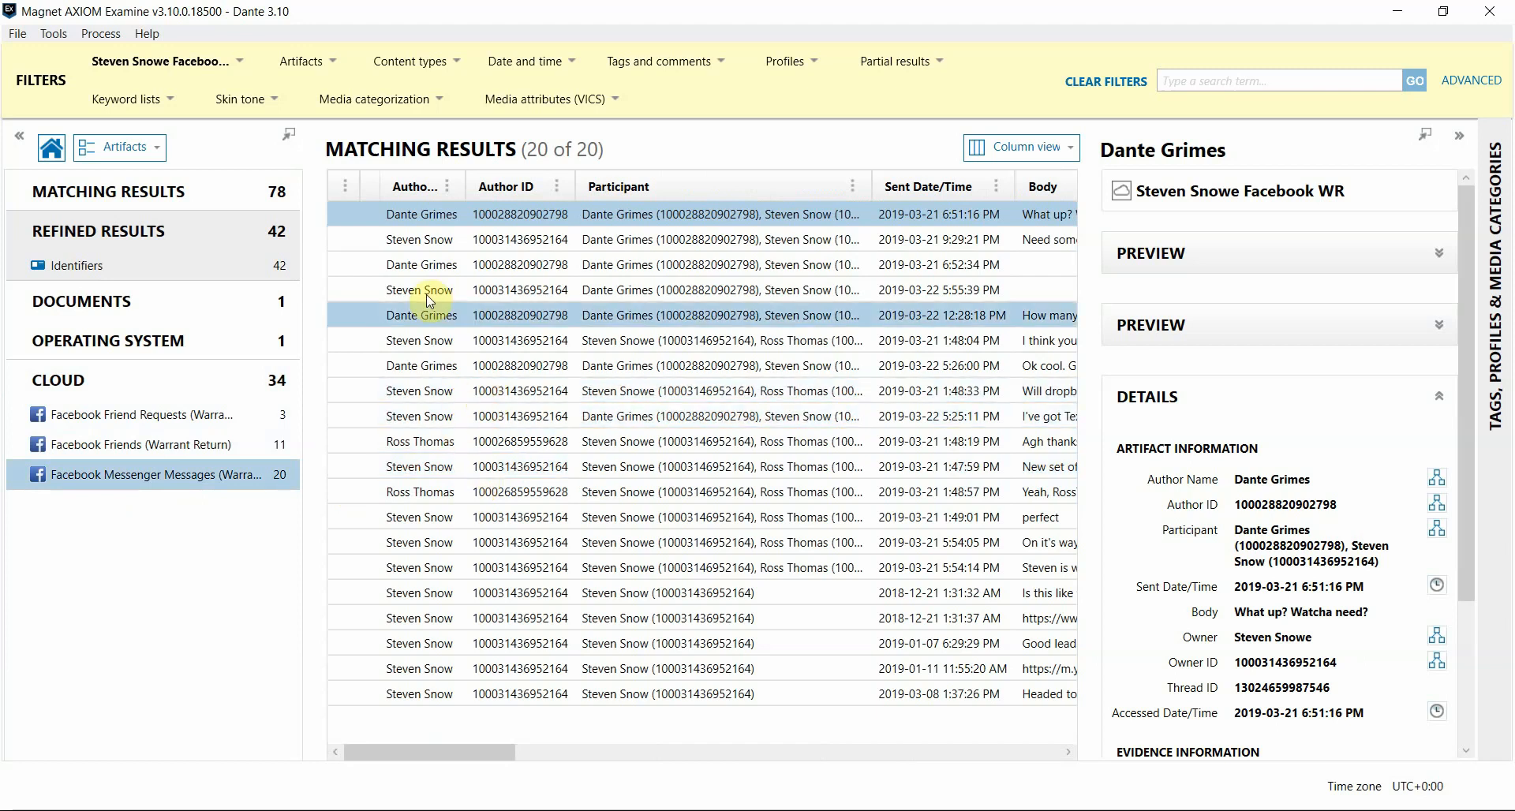
{"action": "left_click", "coordinate": [420, 213]}
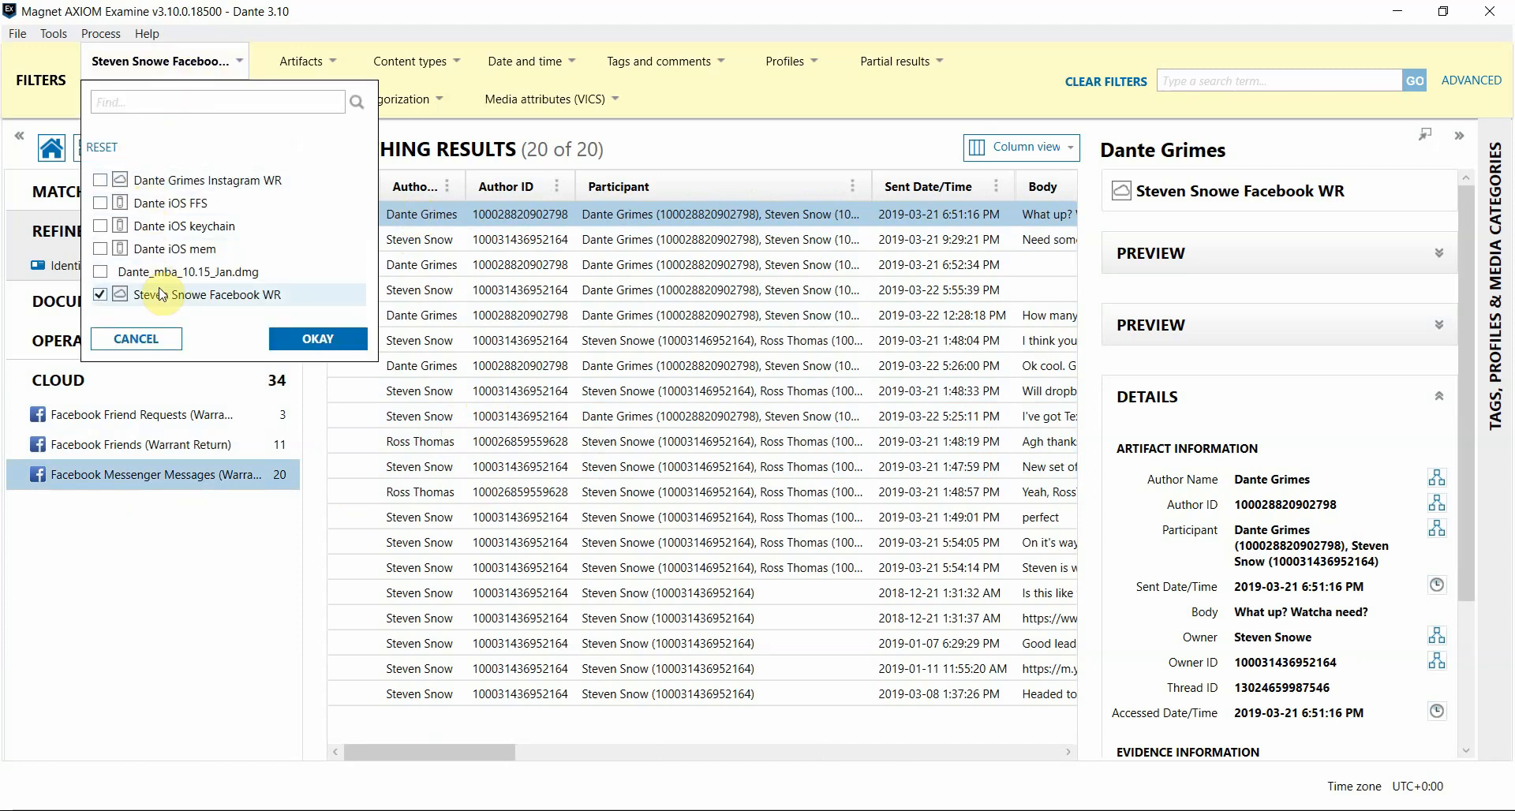
{"action": "mouse_move", "coordinate": [182, 293]}
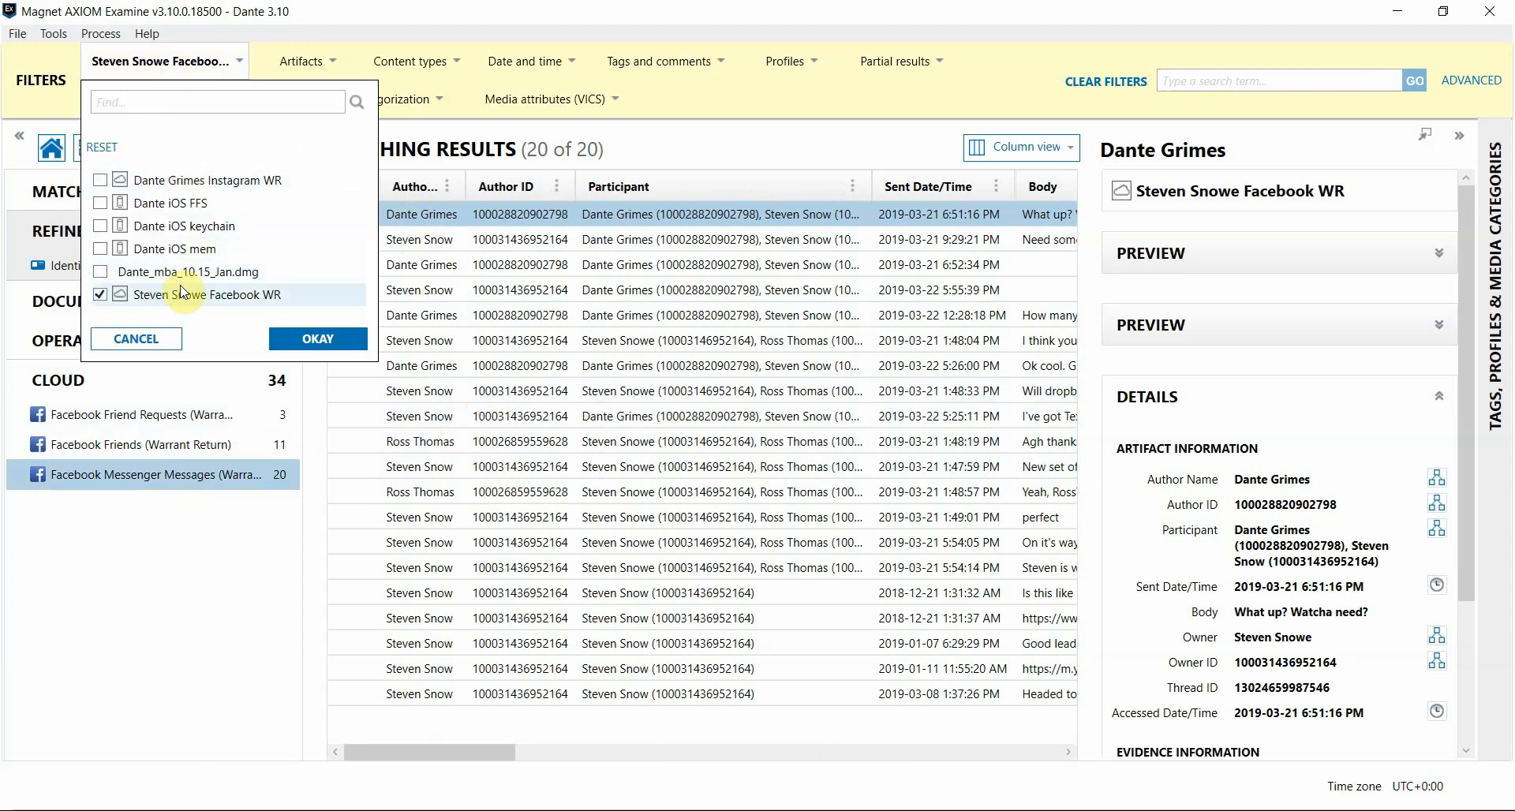
{"action": "left_click", "coordinate": [317, 339]}
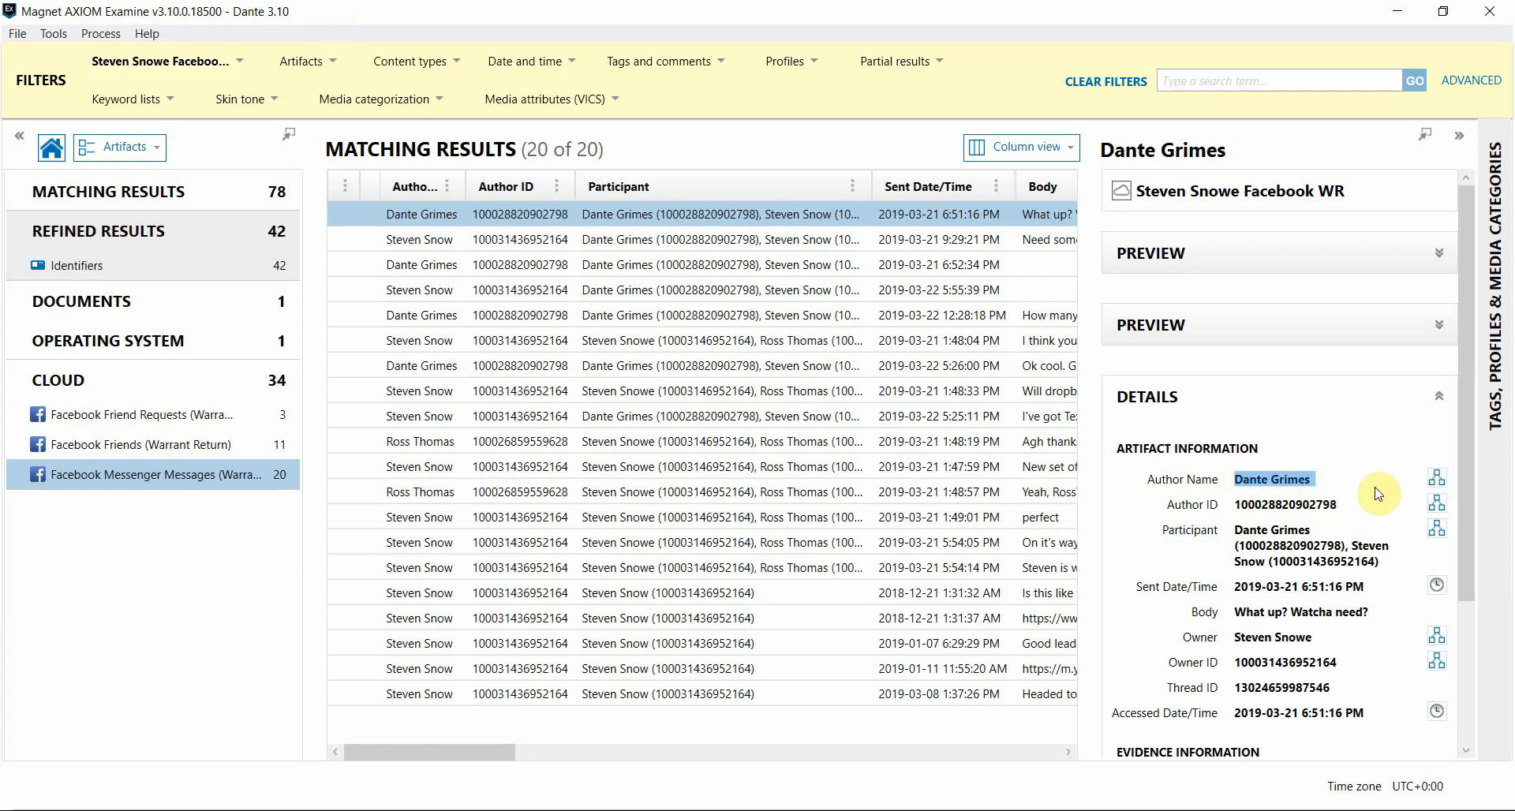
Open the Connections graph for author Dante Grimes and scroll its 408 results
{"action": "left_click", "coordinate": [1437, 477]}
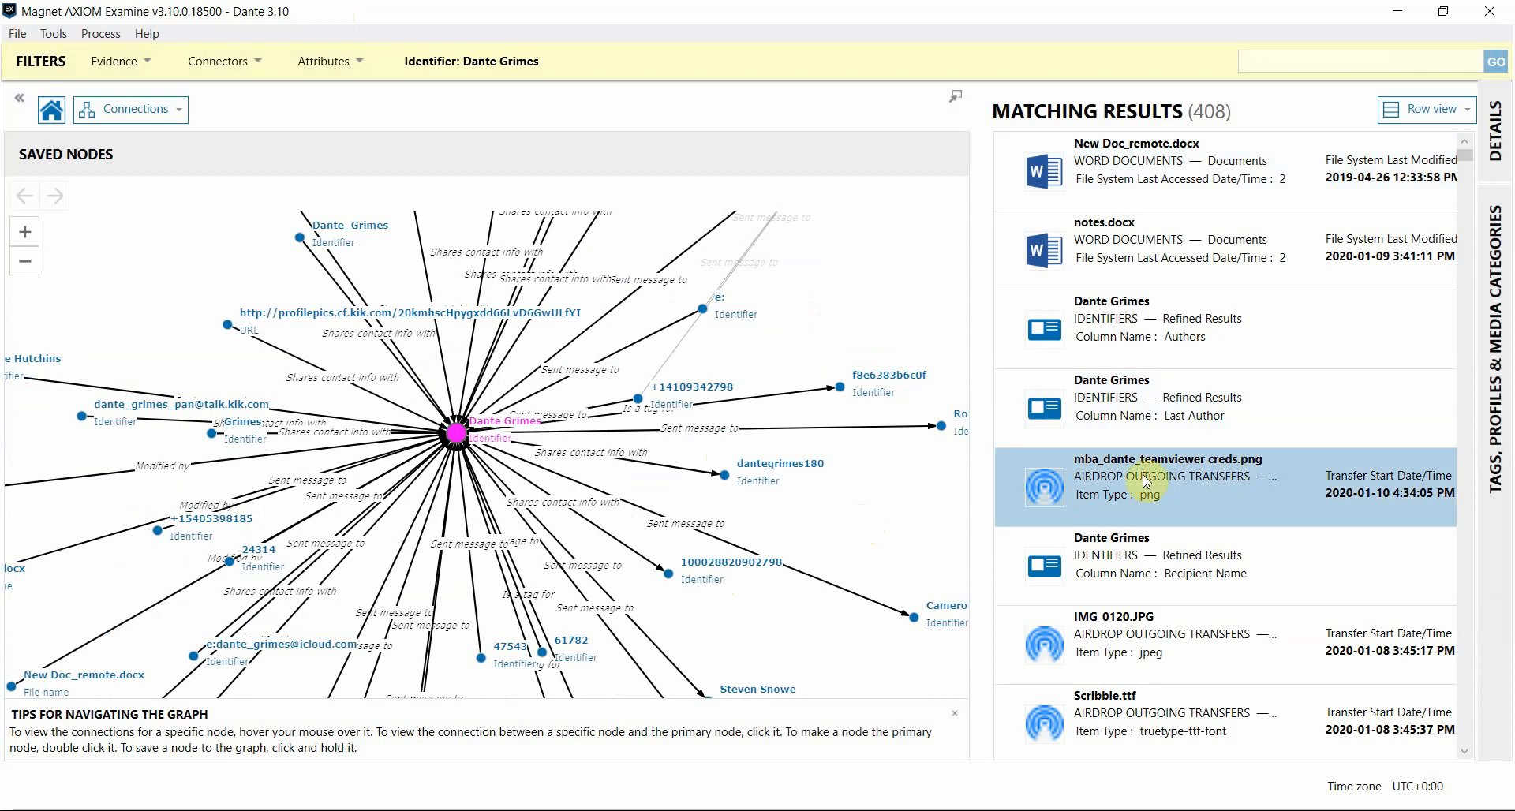
{"action": "scroll", "scroll_direction": "down", "scroll_amount": 3}
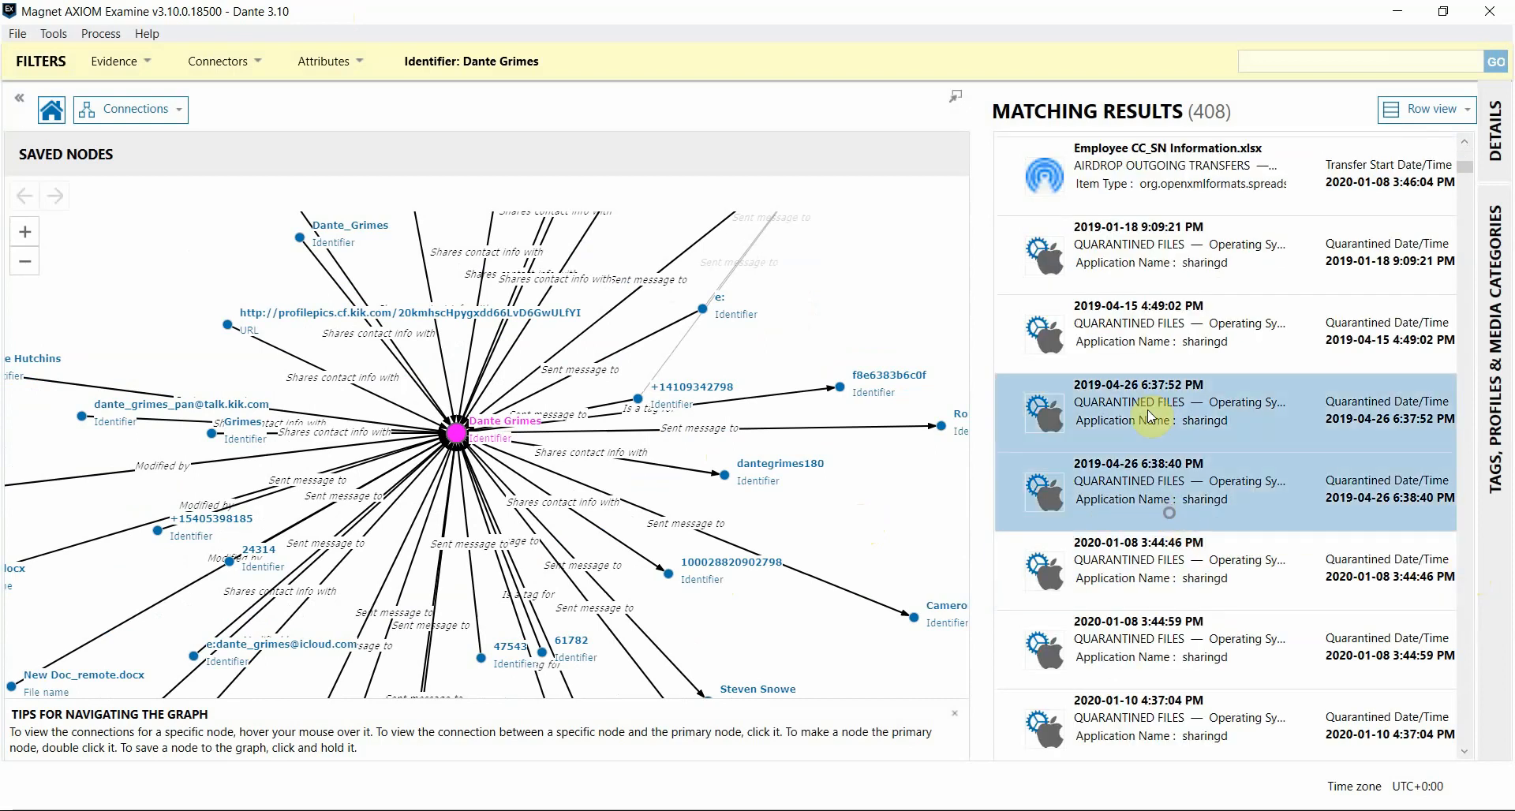